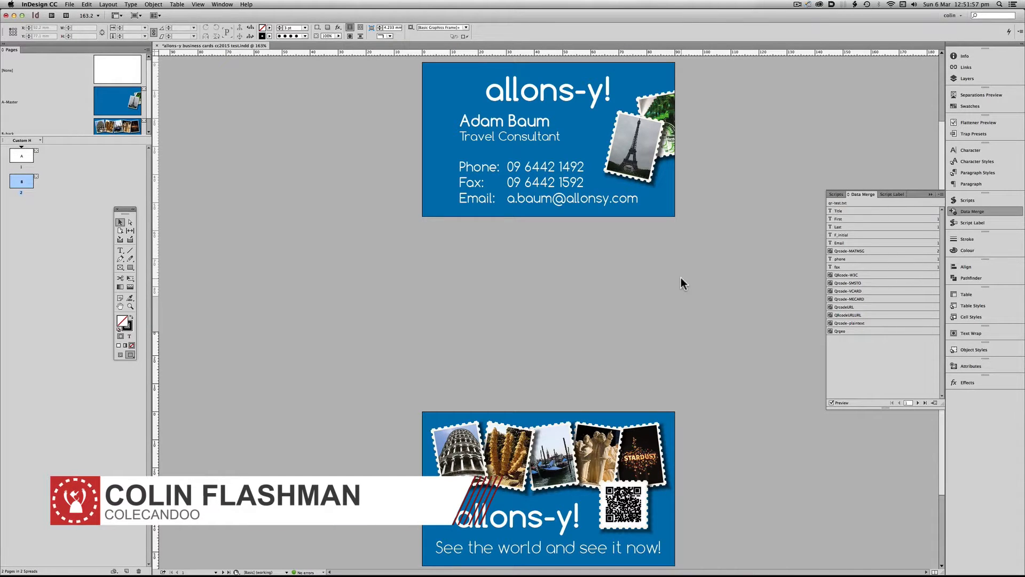
mouse_move(967, 153)
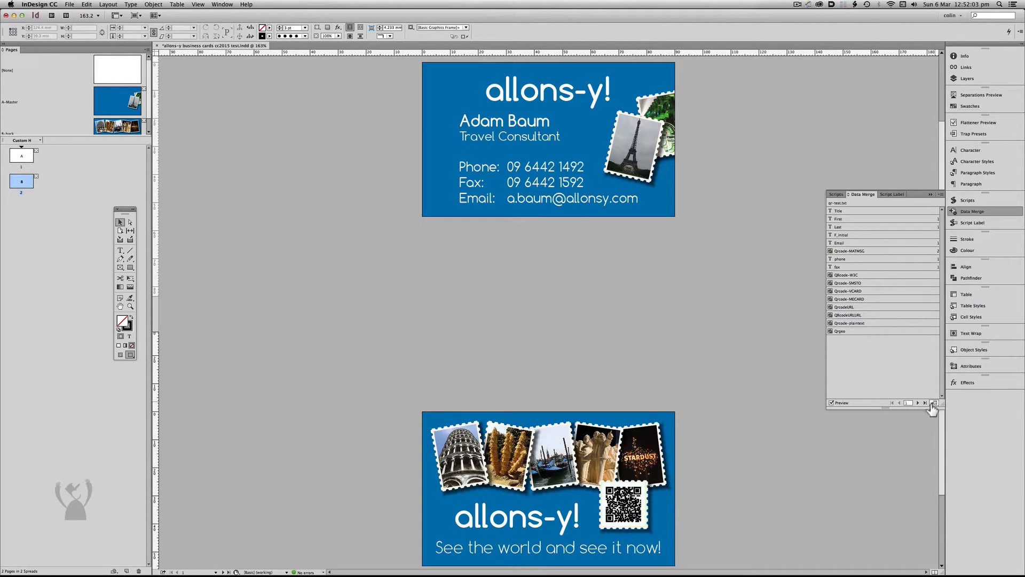
Step the Data Merge preview forward several records until the Al Fresco card shows
left_click(918, 402)
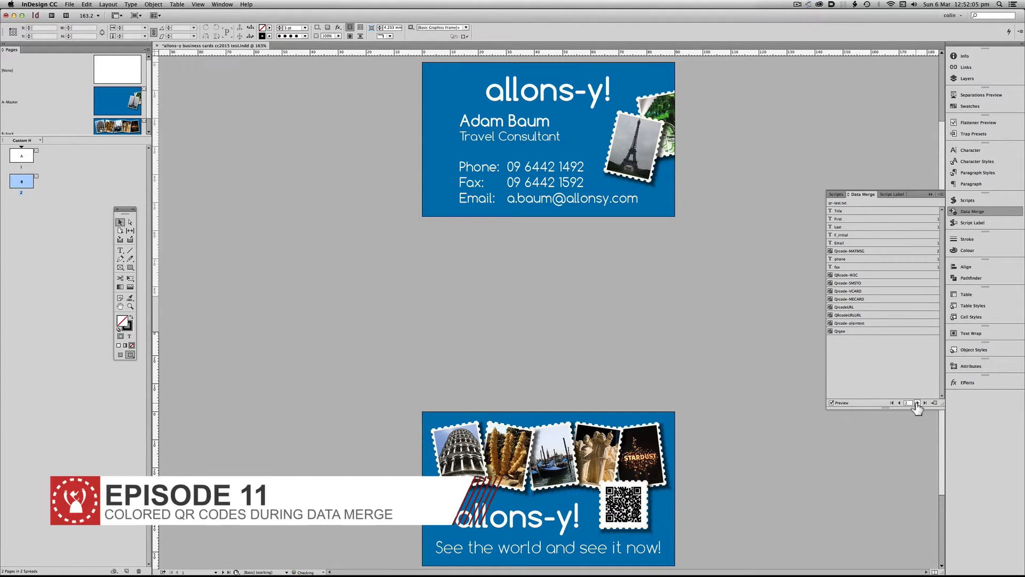
left_click(916, 403)
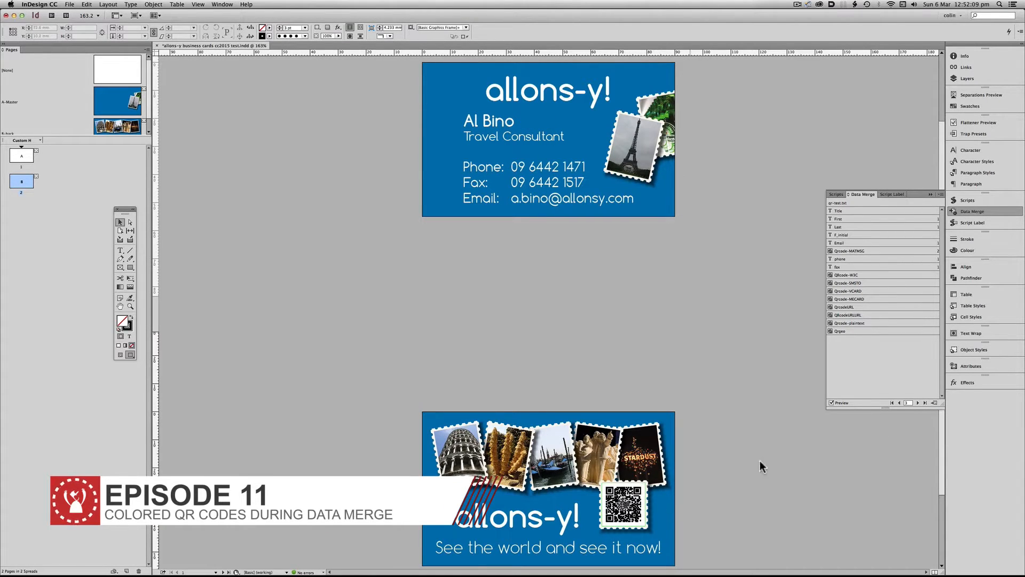
left_click(924, 403)
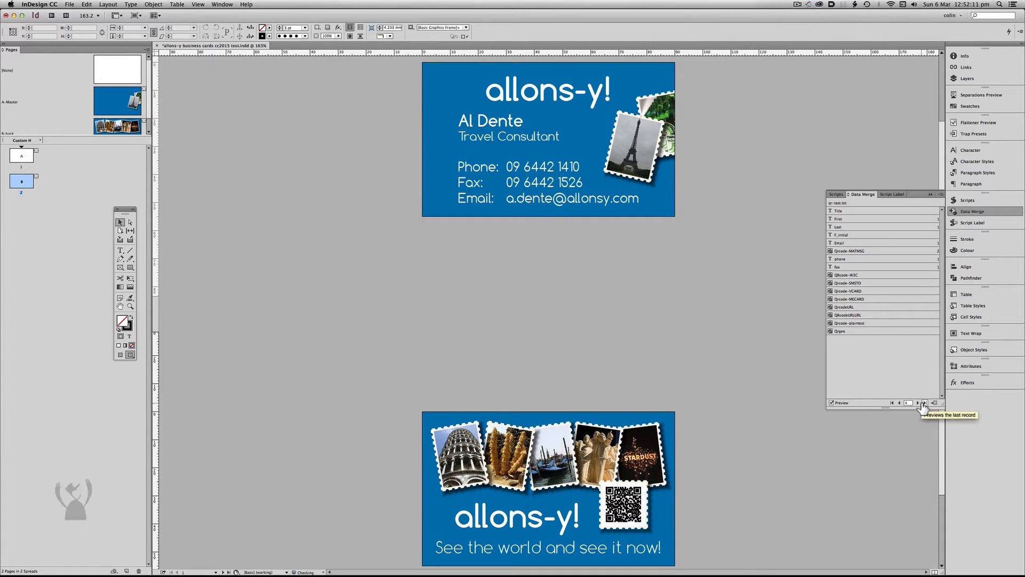
left_click(919, 402)
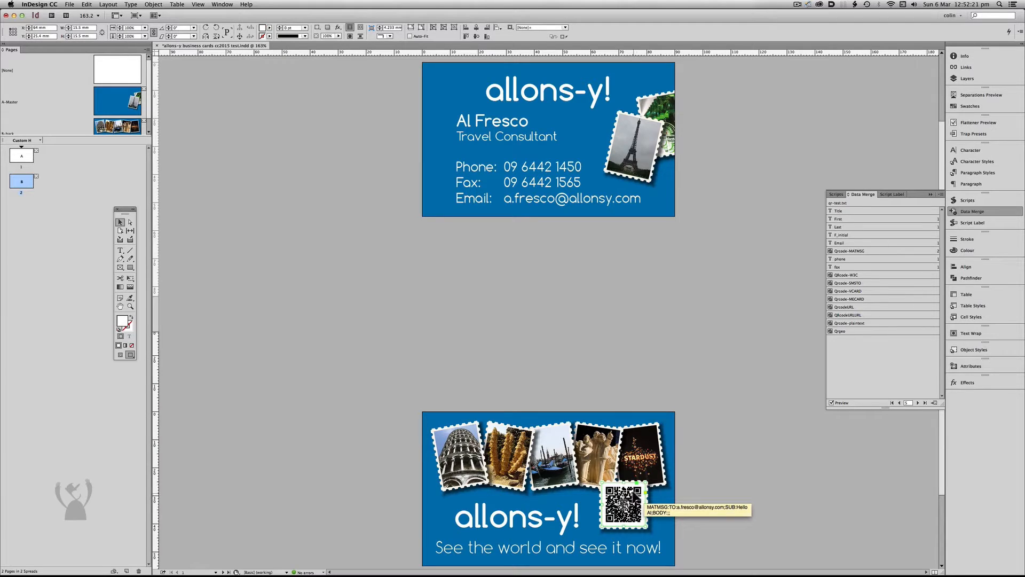
Recolour the card-back QR code to the C=100 M=40 Y=10 K=0 blue swatch
right_click(625, 507)
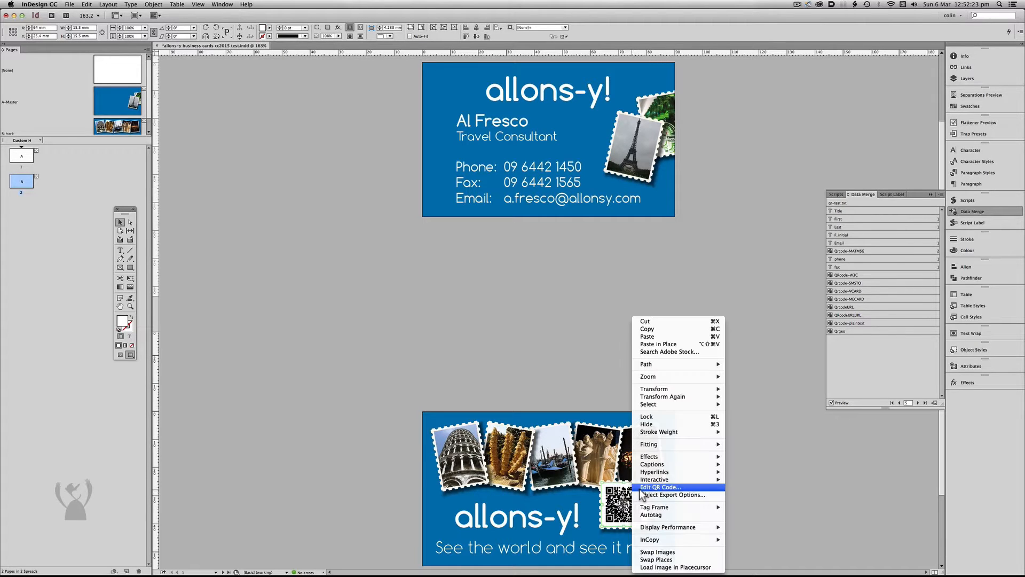
left_click(660, 487)
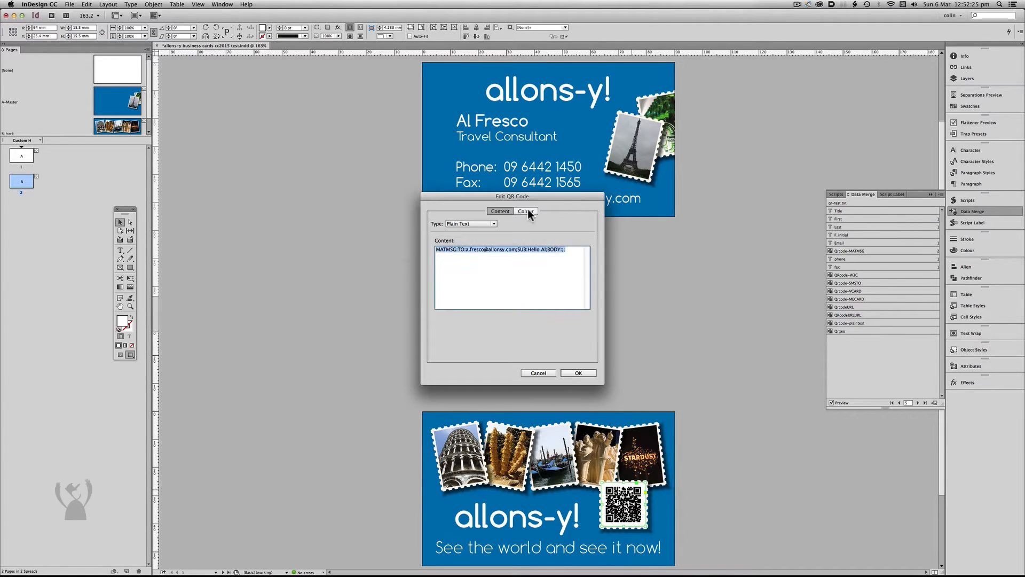
left_click(525, 210)
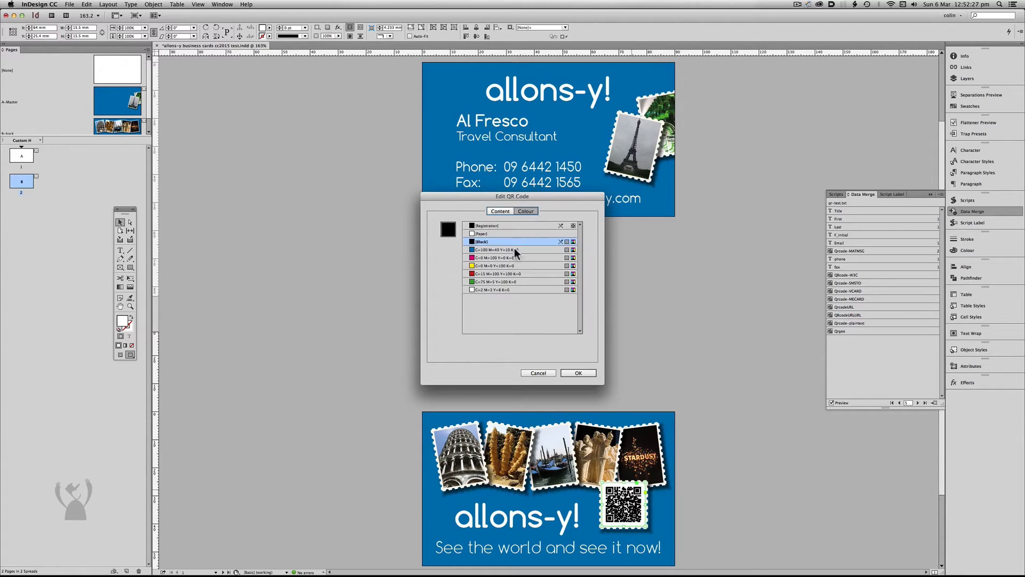
mouse_move(517, 254)
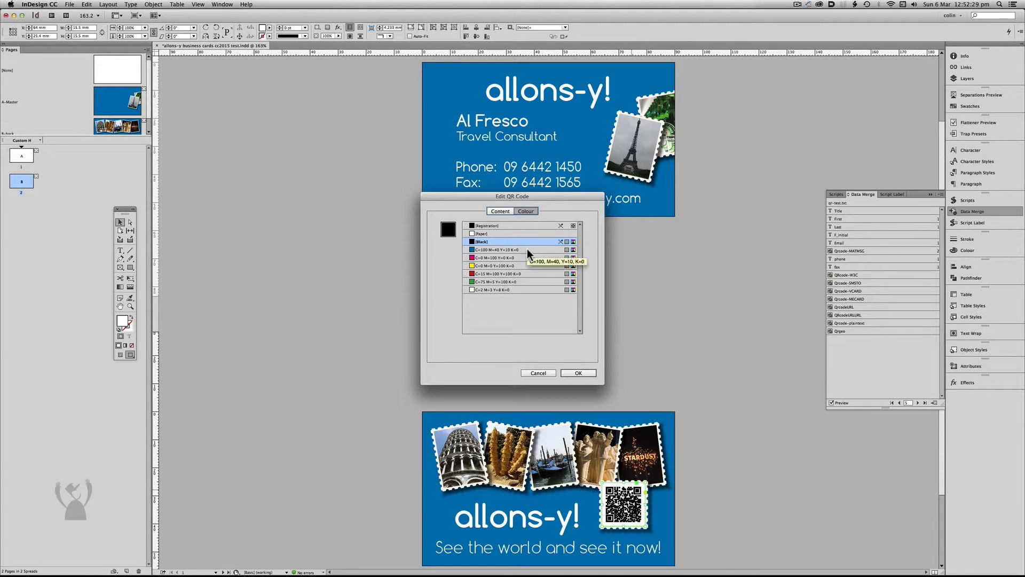
left_click(503, 249)
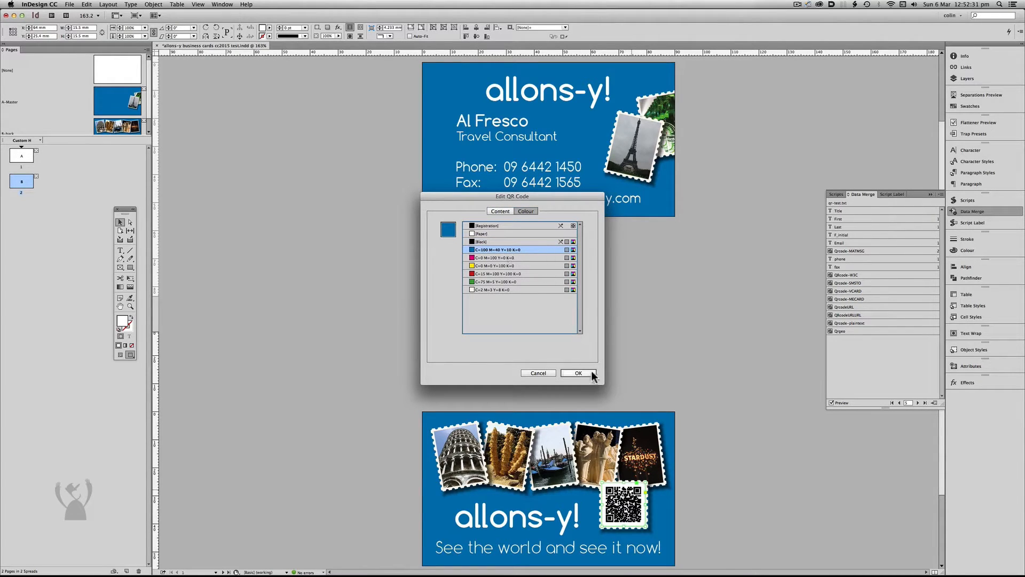
left_click(576, 373)
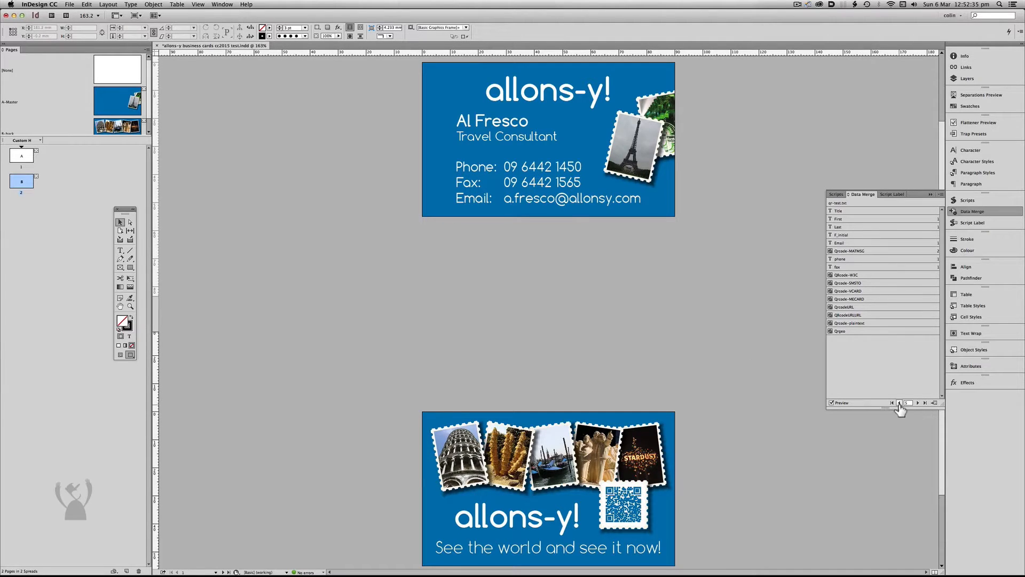
mouse_move(842, 406)
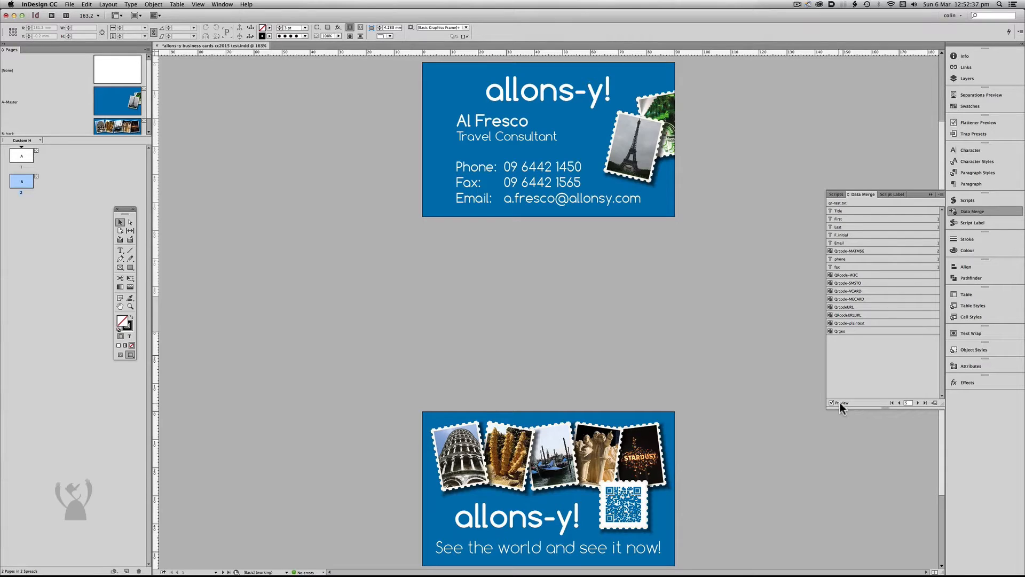
Switch the merged-record preview off and back on to check the QR colour
left_click(832, 402)
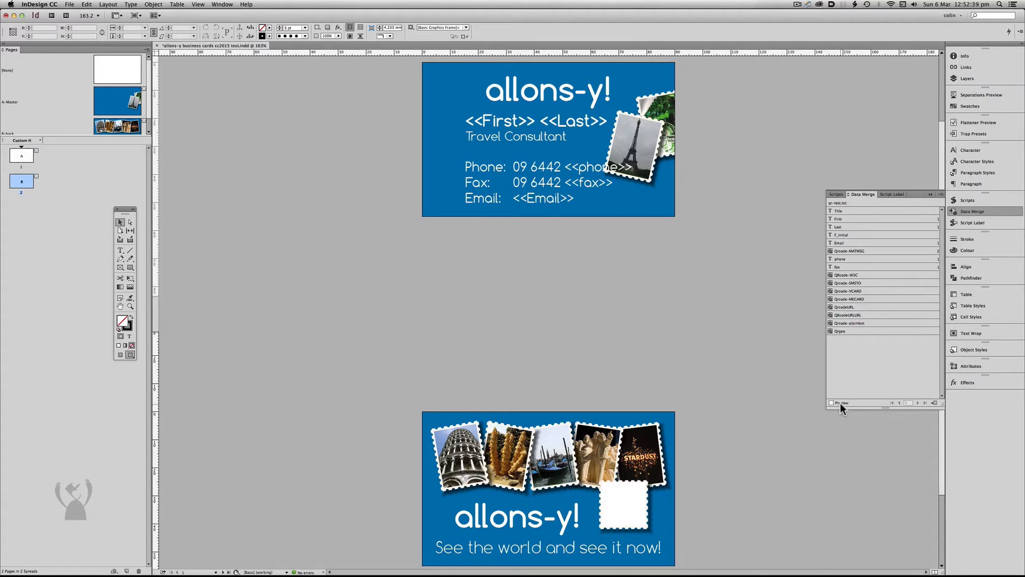
left_click(832, 402)
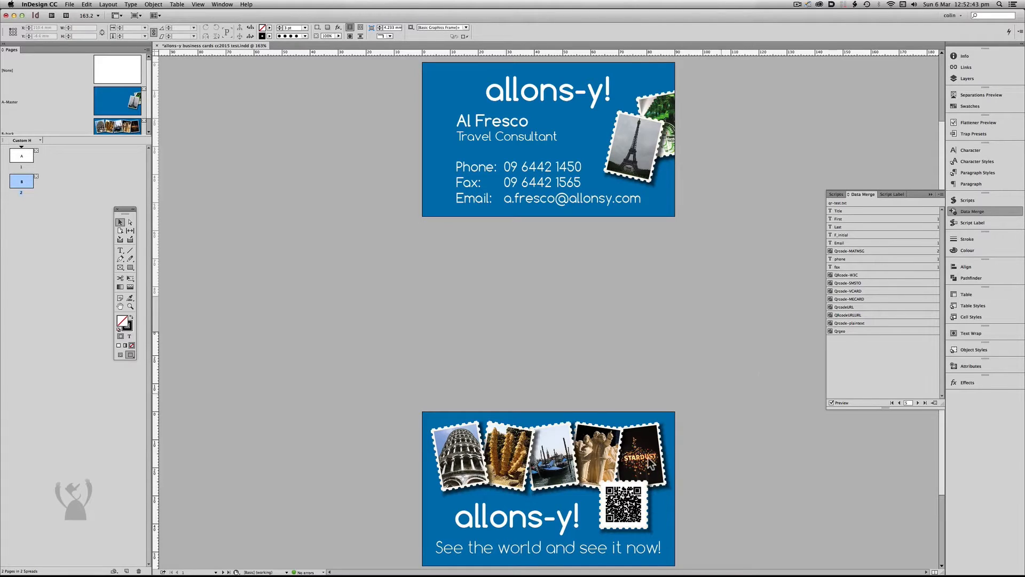
Recolour the QR code blue again through its Colour settings
left_click(624, 506)
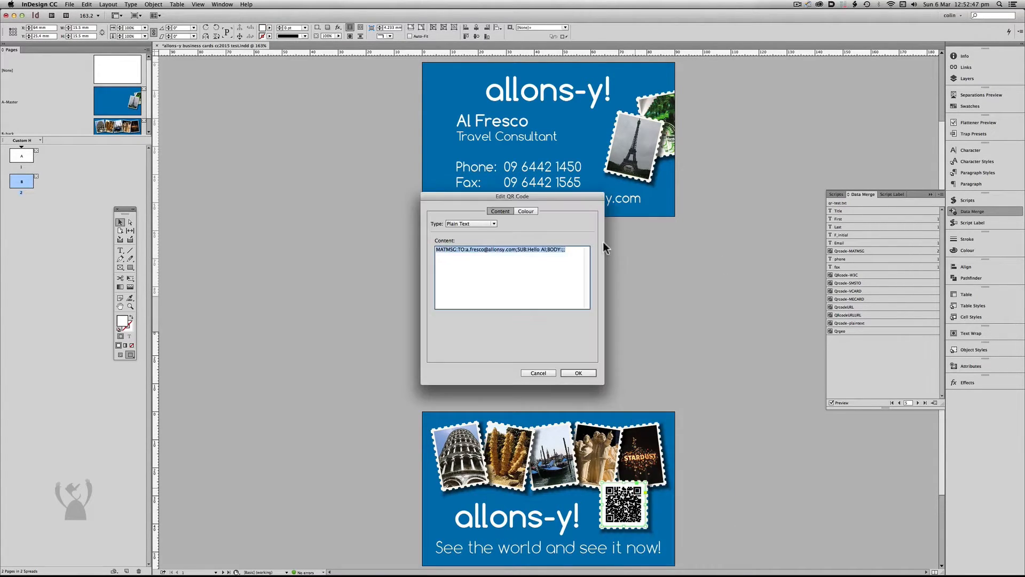
left_click(525, 211)
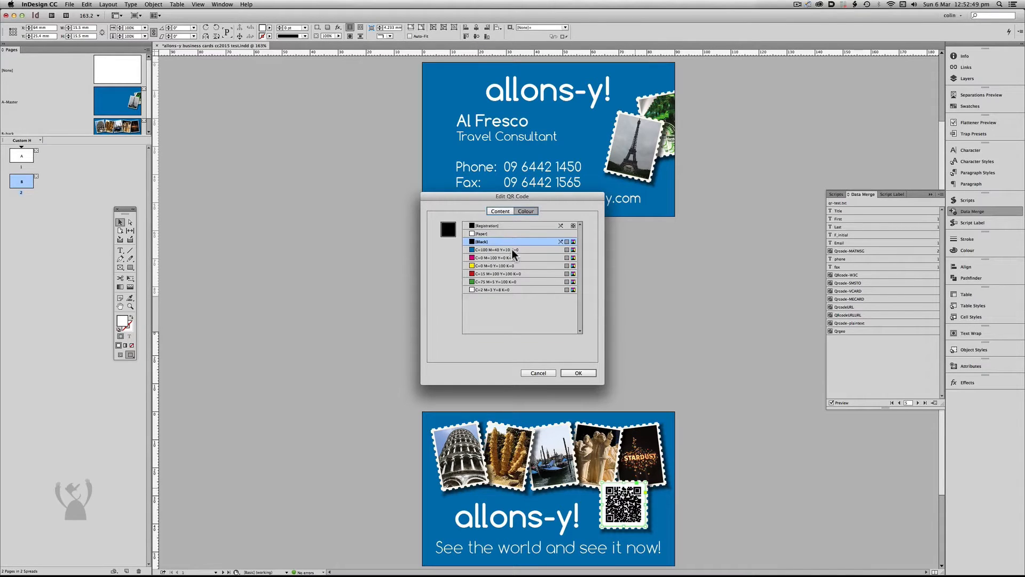
left_click(576, 372)
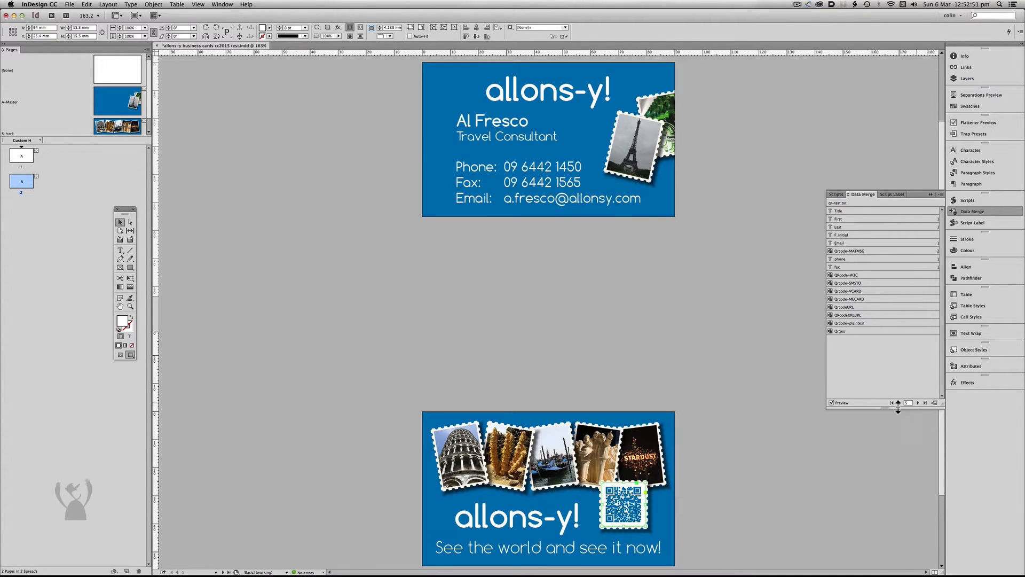
Preview the previous record, then close the card document without saving
left_click(898, 402)
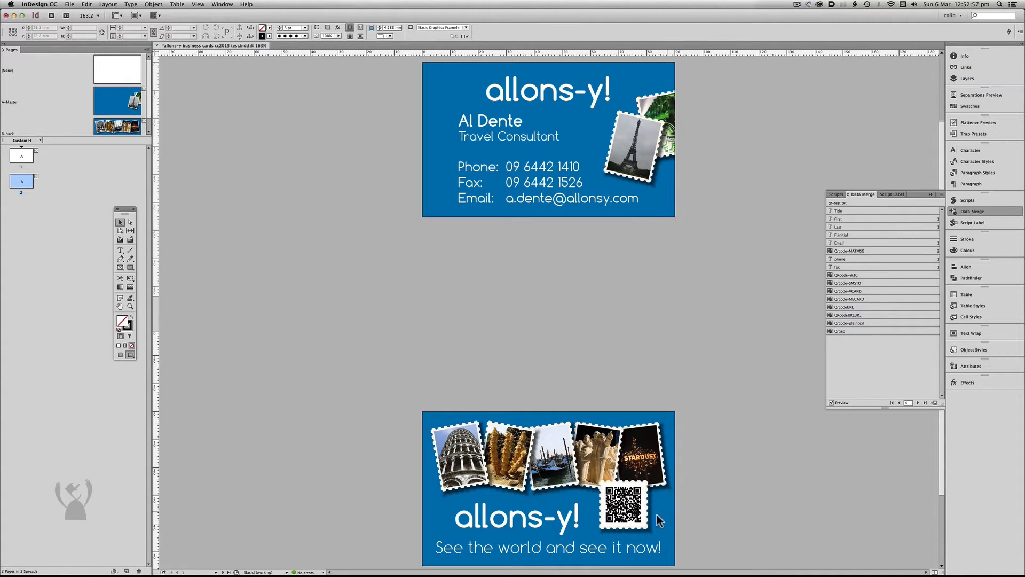
mouse_move(674, 531)
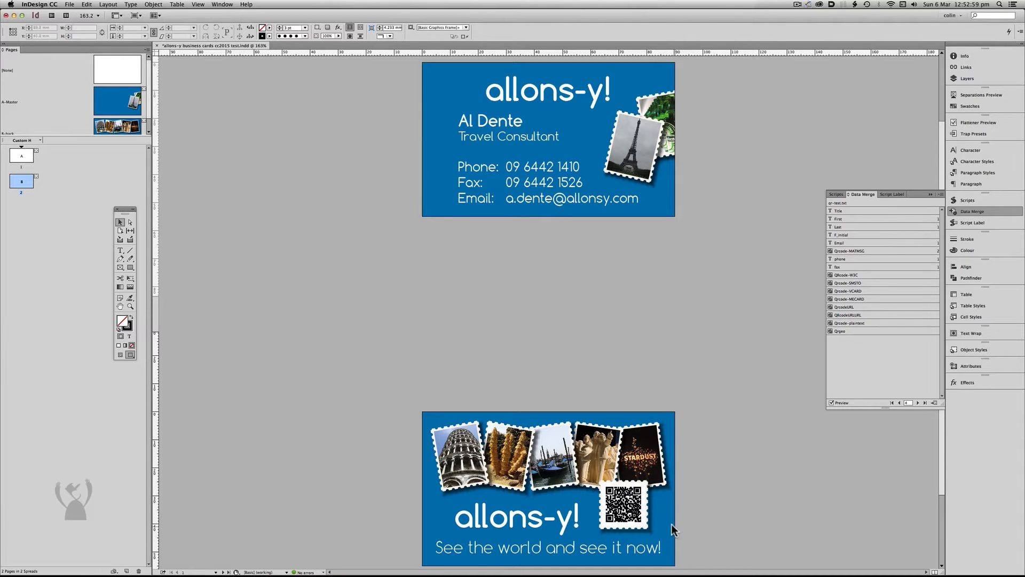
mouse_move(809, 387)
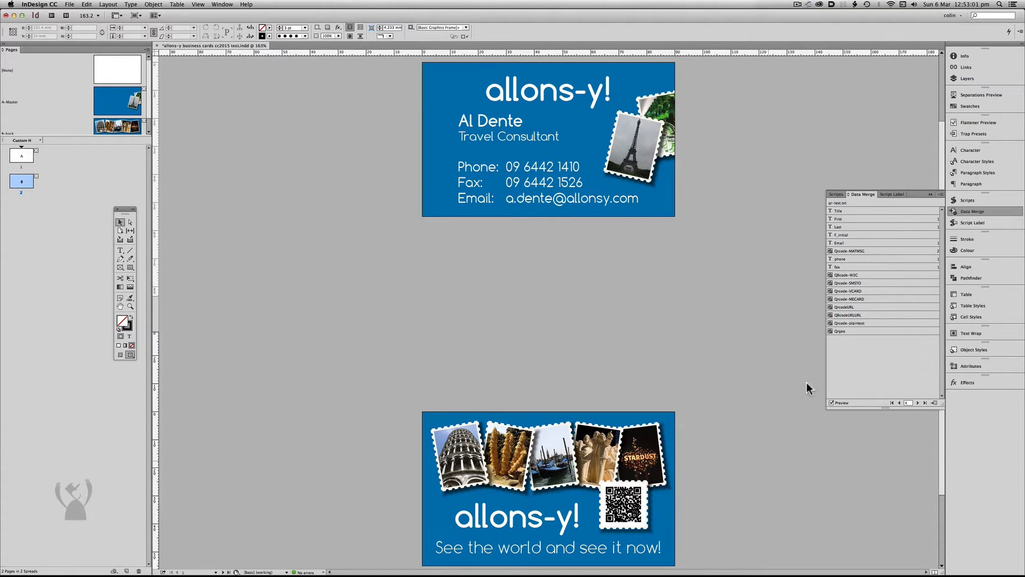
mouse_move(868, 305)
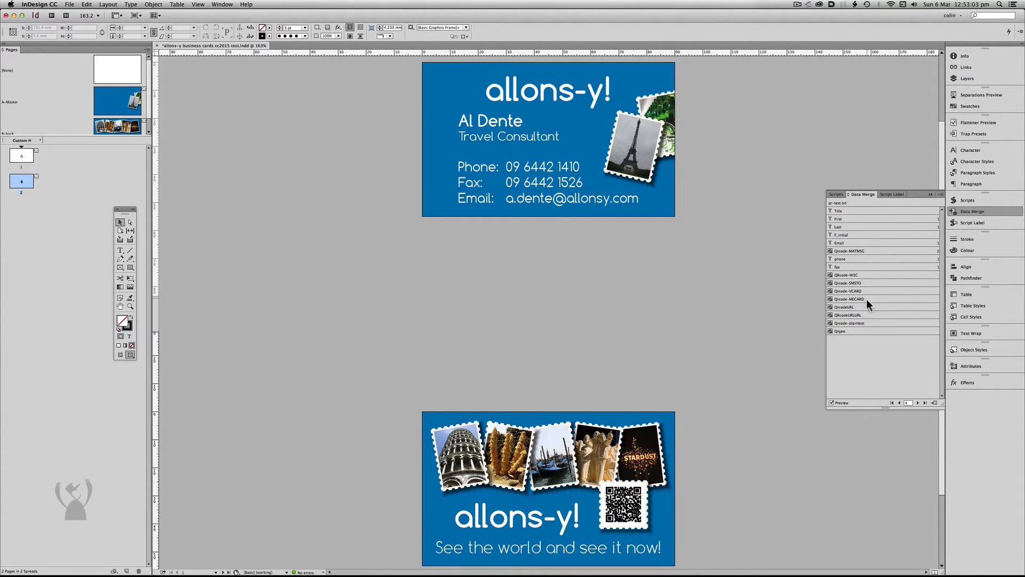
mouse_move(758, 493)
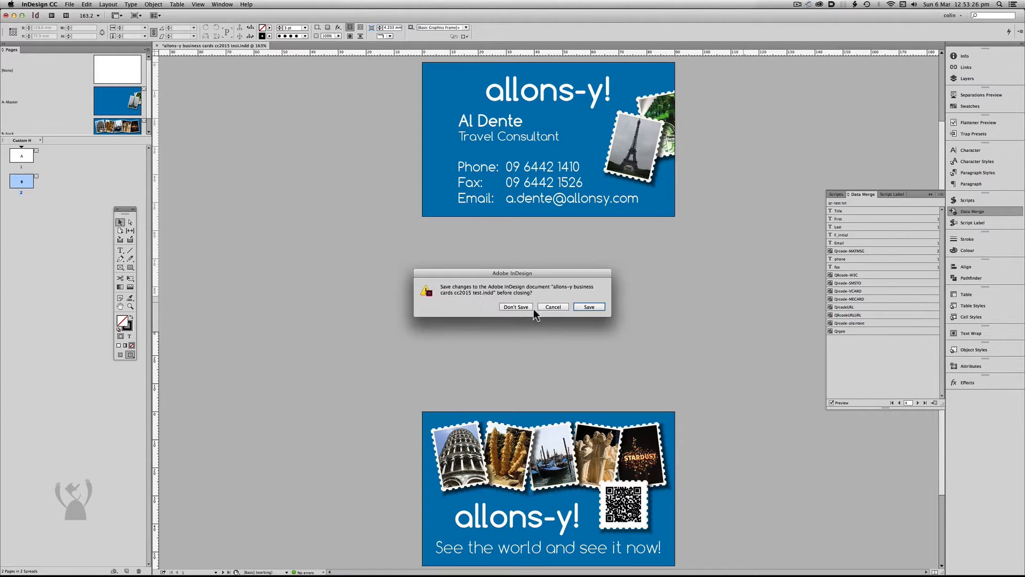
left_click(514, 307)
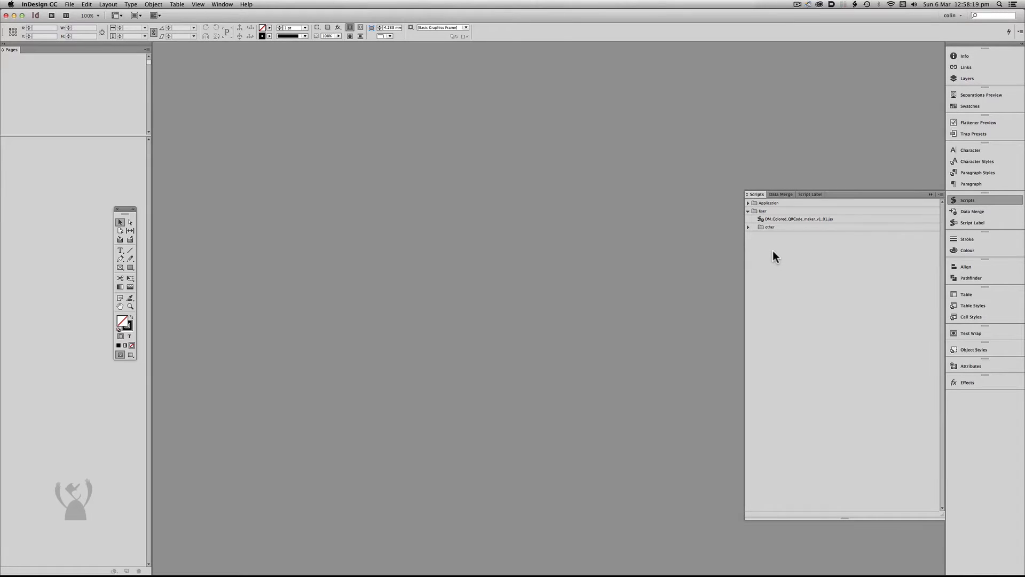
mouse_move(789, 252)
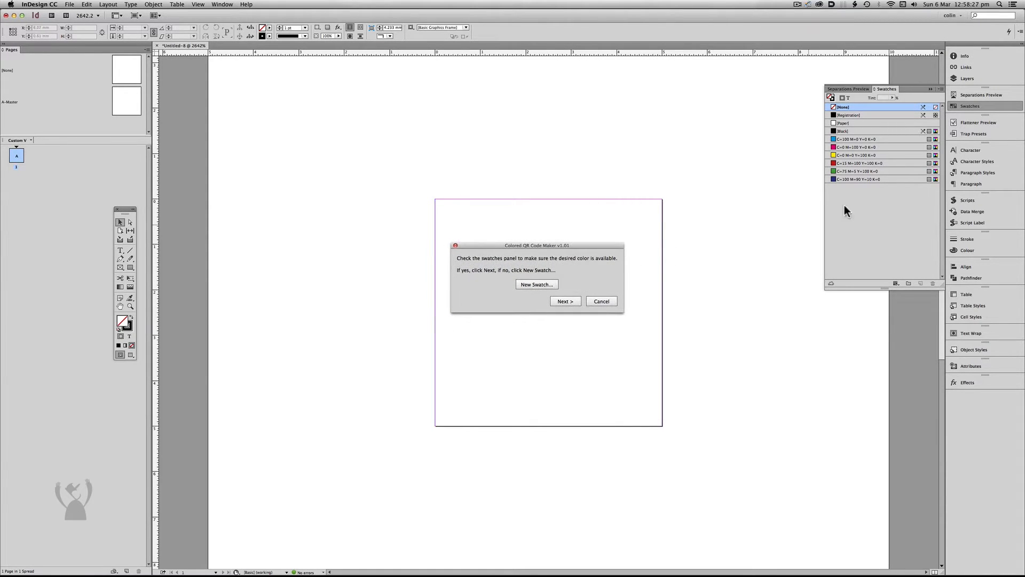
mouse_move(887, 214)
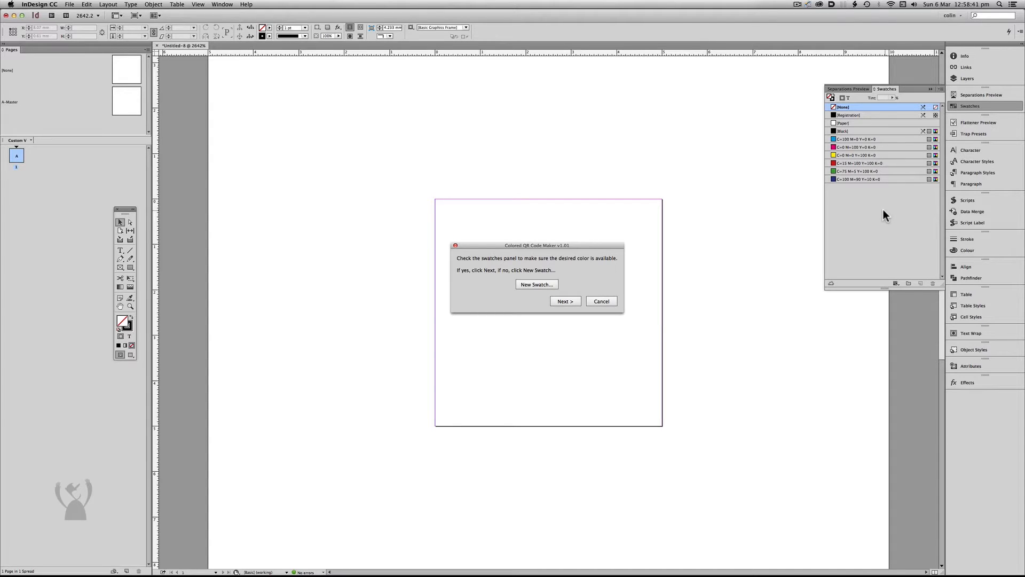
mouse_move(872, 206)
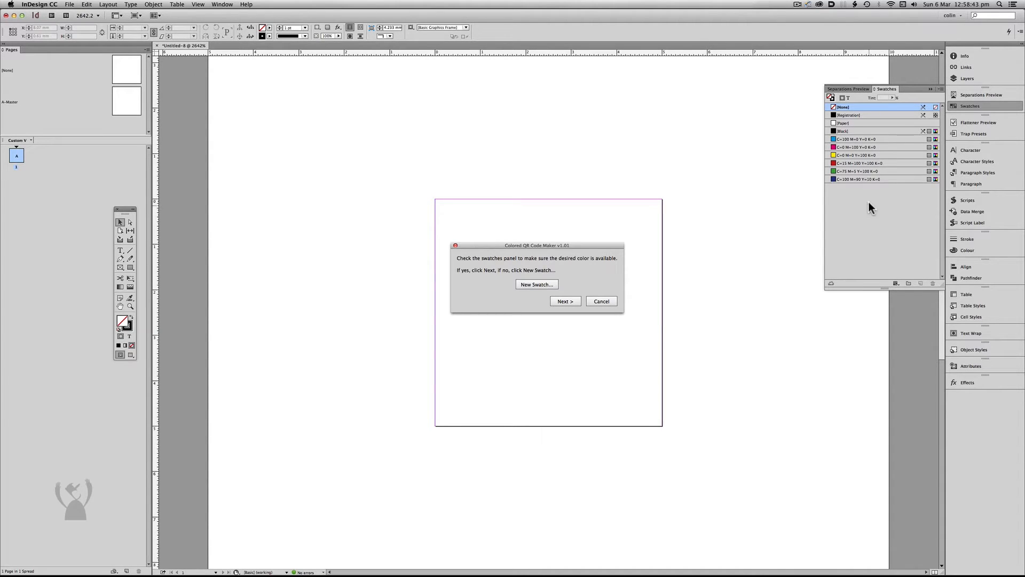
mouse_move(556, 289)
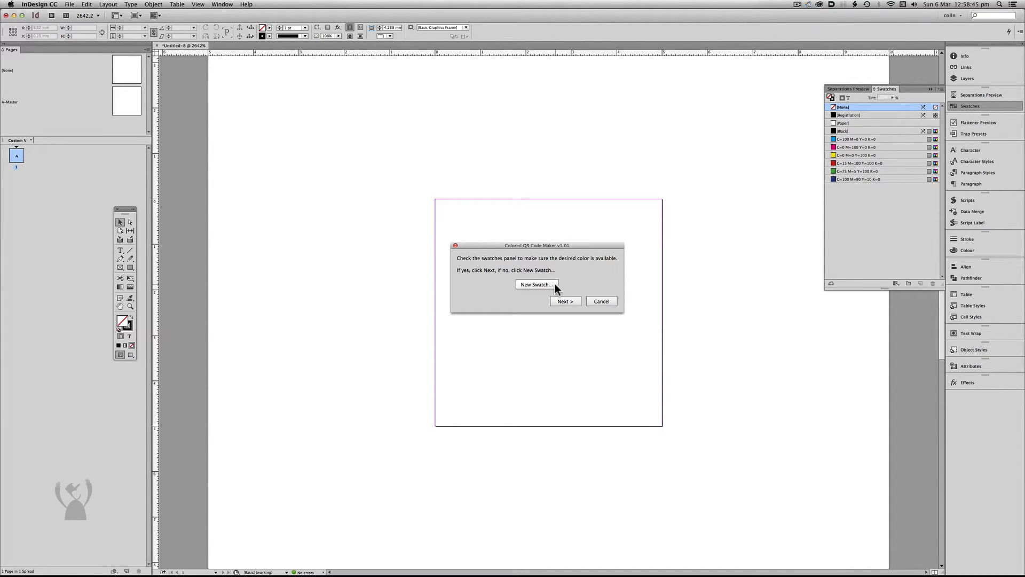
Try the script's New Swatch option and cancel back to its swatch-check prompt
left_click(536, 284)
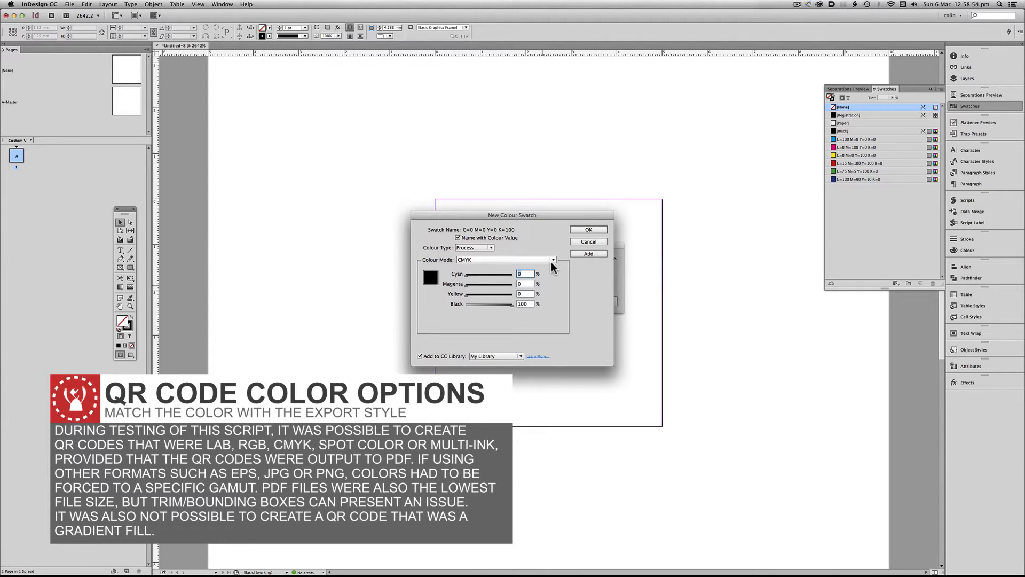
left_click(588, 230)
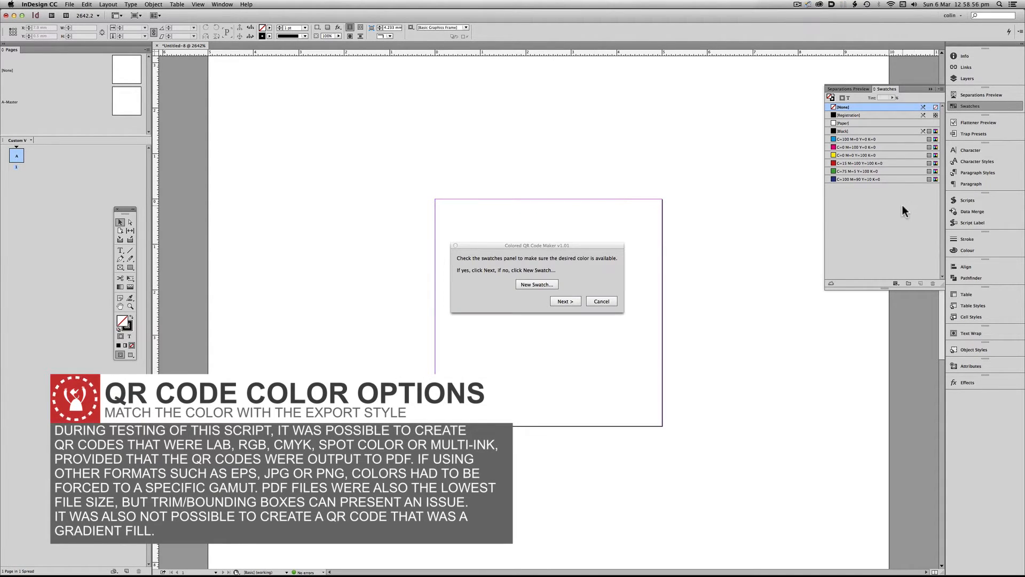
left_click(931, 89)
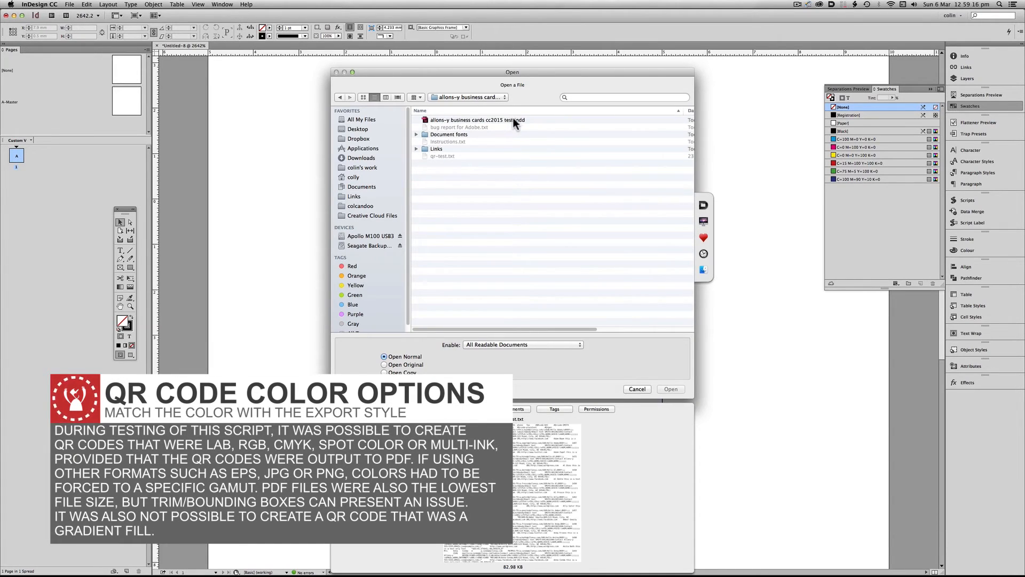
Open the business cards test document and confirm its swatches include the card blue
left_click(477, 120)
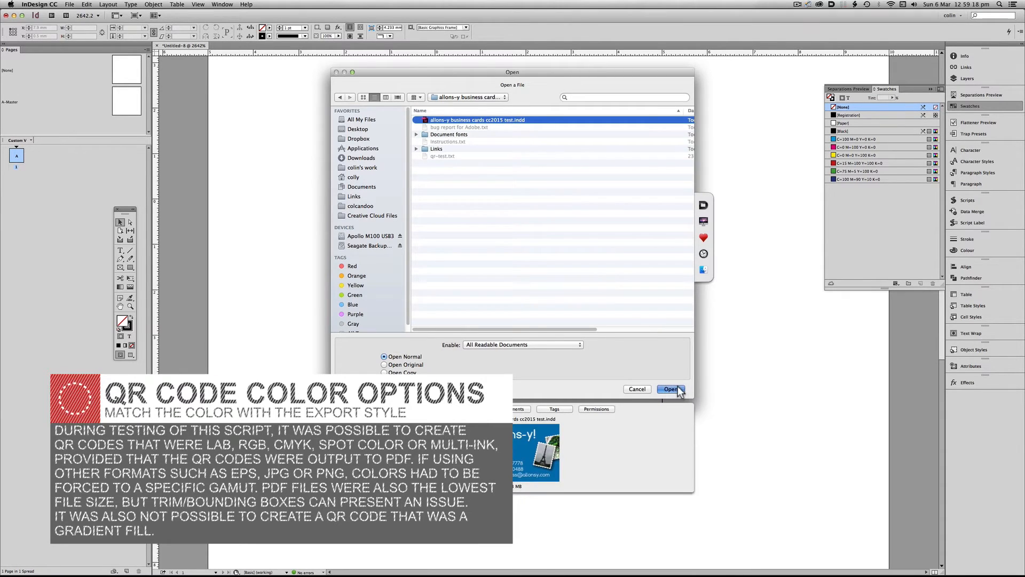
left_click(670, 388)
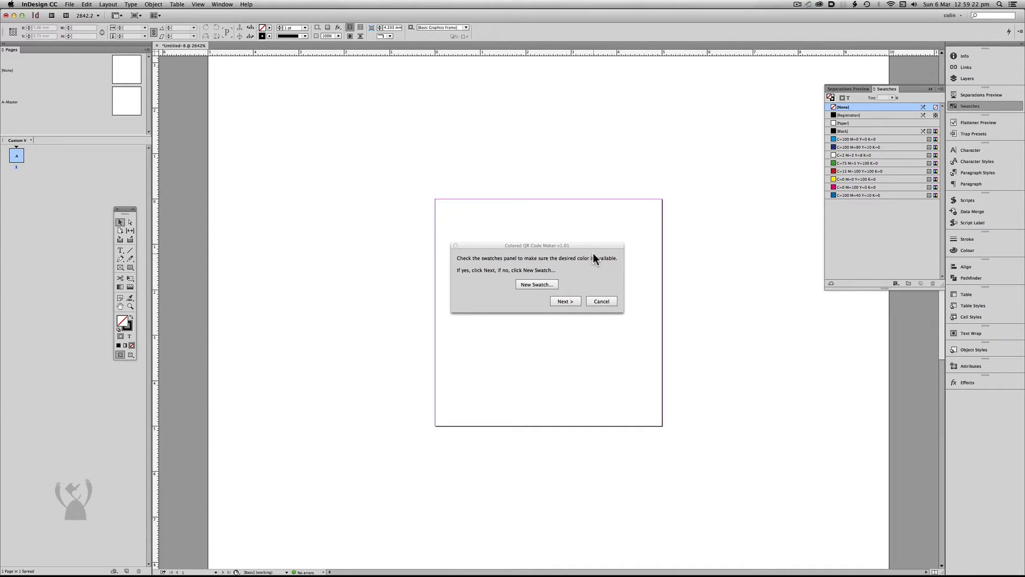
left_click(859, 194)
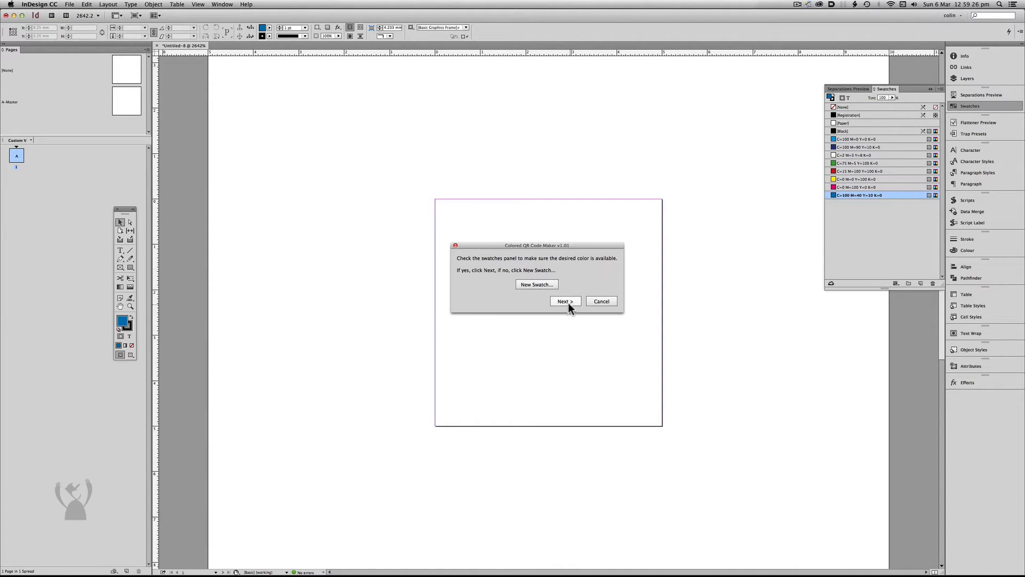
Proceed to the QR Code Color choice and show the list of available swatches
left_click(563, 301)
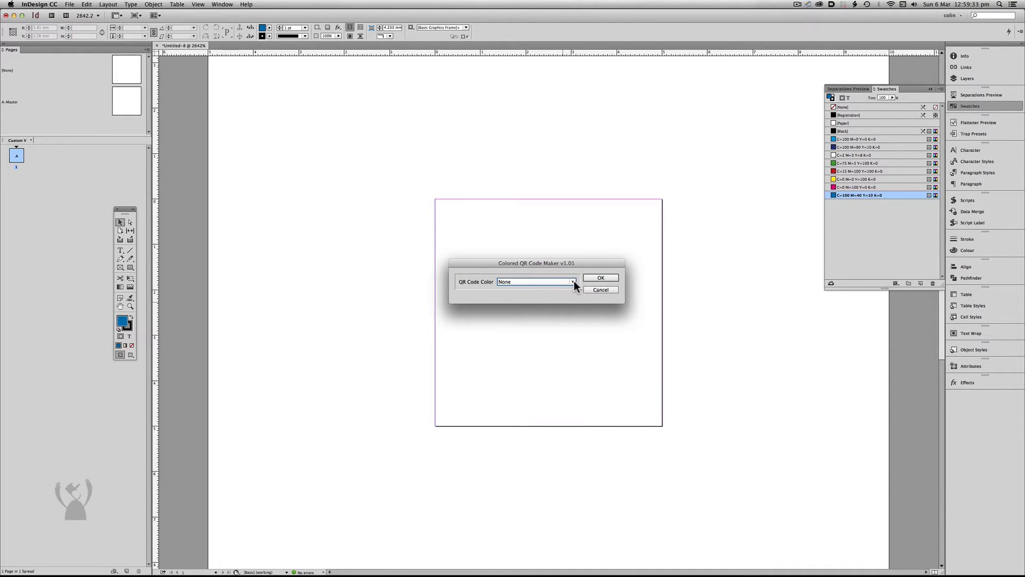
left_click(572, 281)
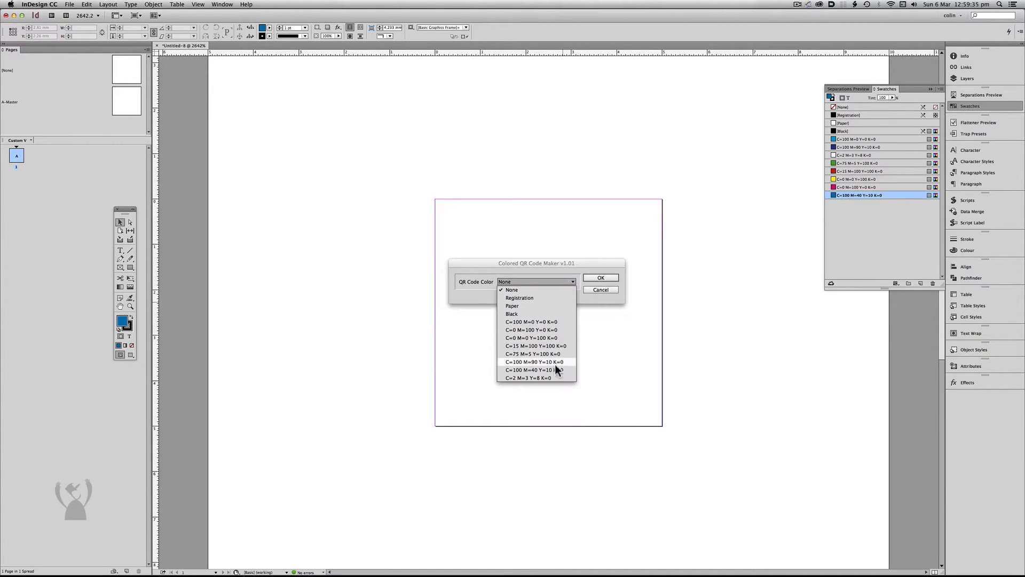
mouse_move(558, 371)
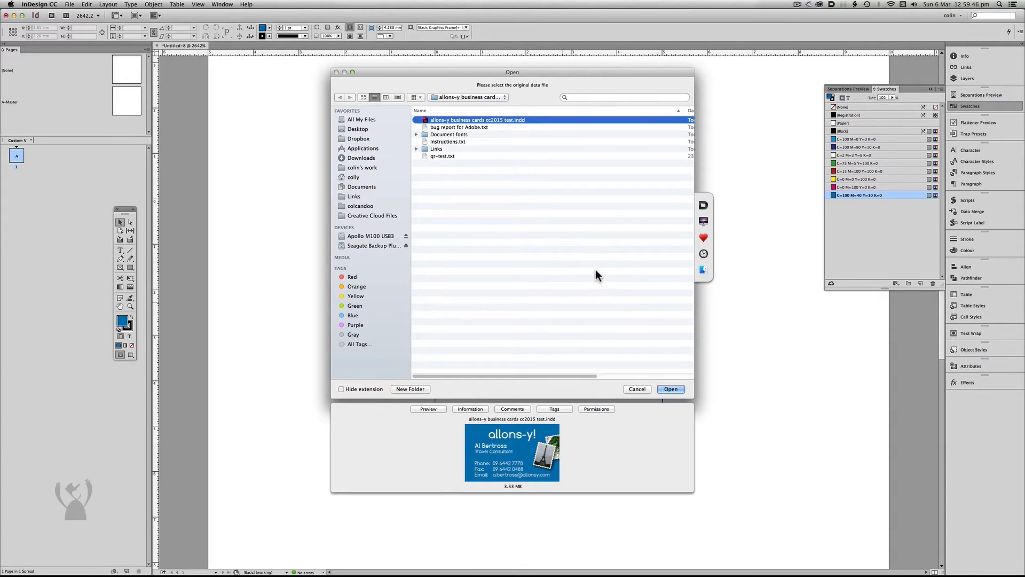
mouse_move(478, 160)
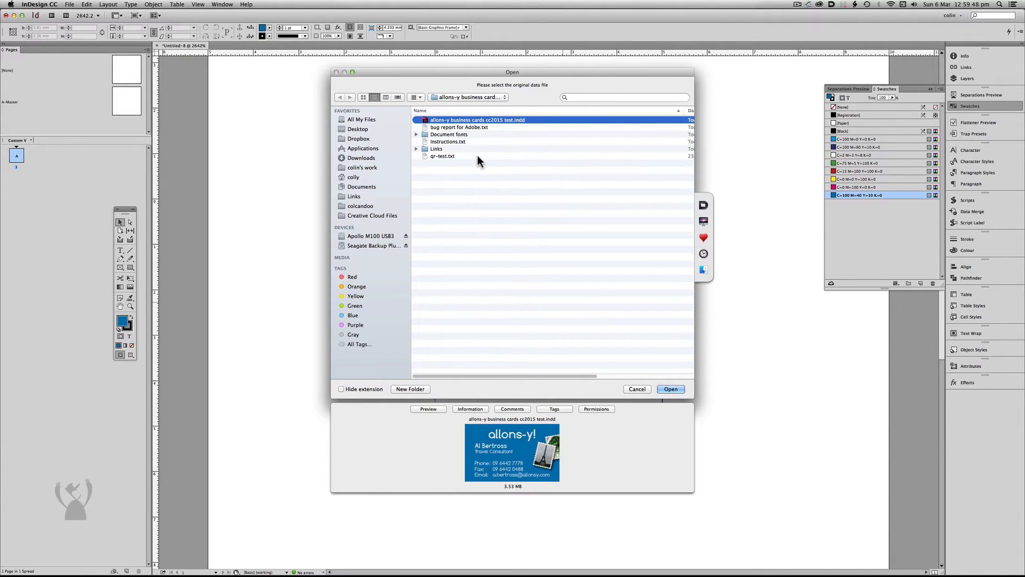
Use qr-test.txt as the data source and the Links folder as the QR code destination
left_click(442, 156)
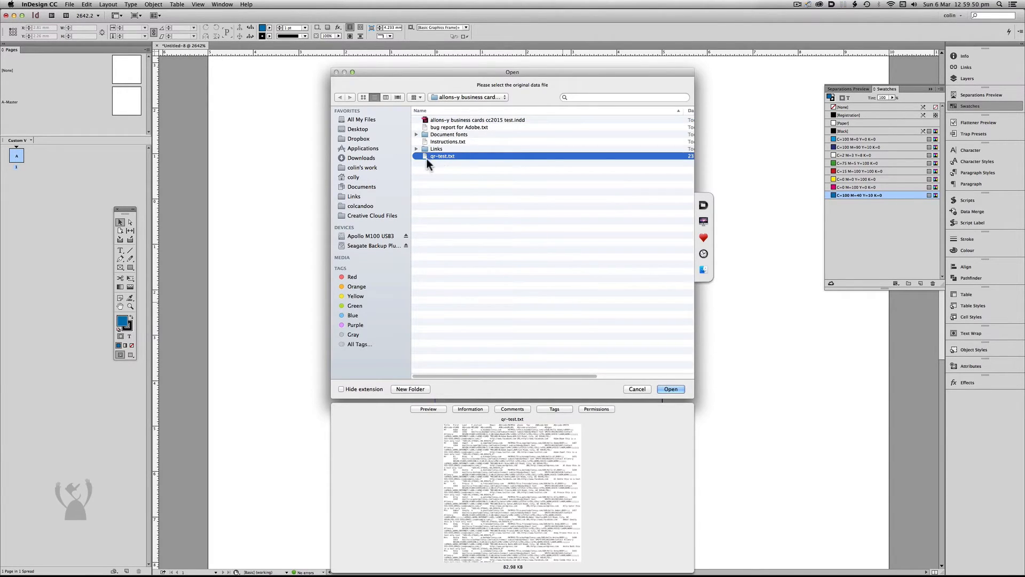
left_click(671, 389)
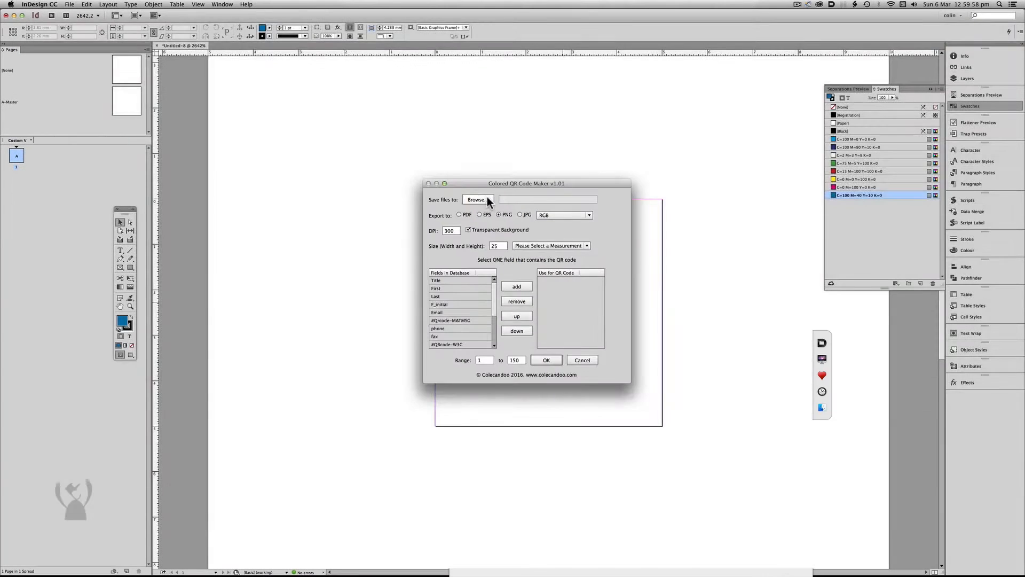
left_click(478, 199)
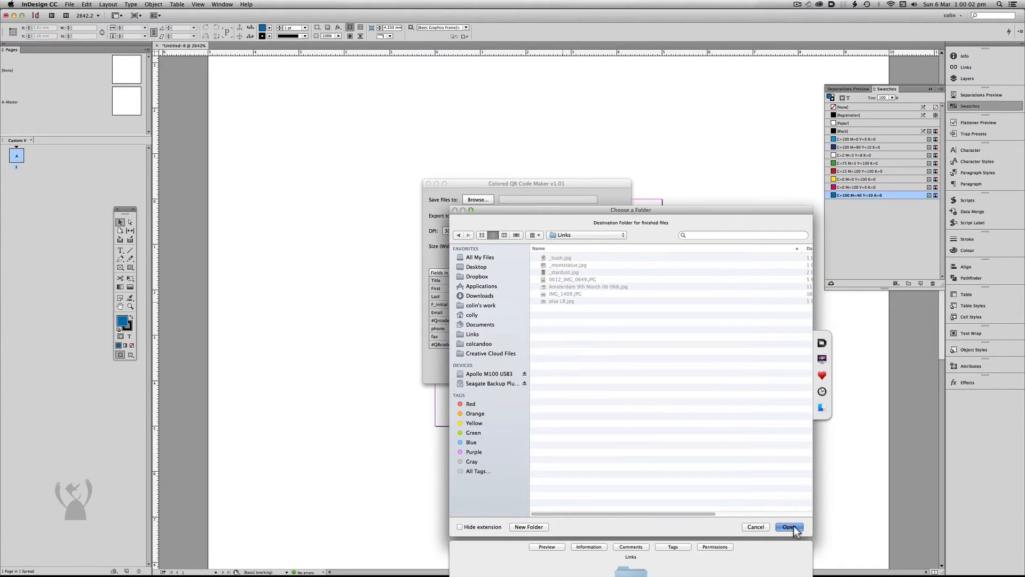
left_click(788, 527)
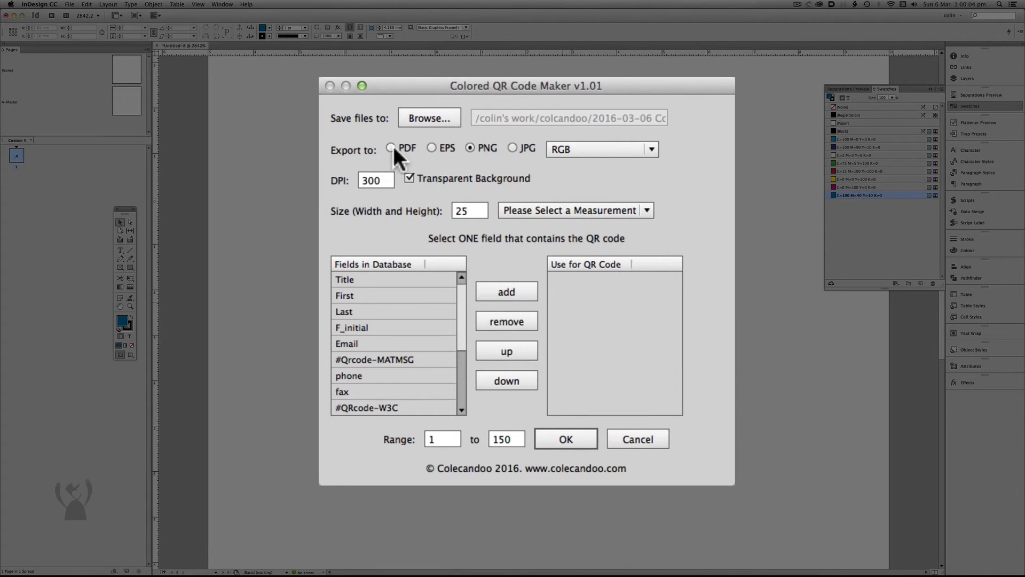
mouse_move(699, 157)
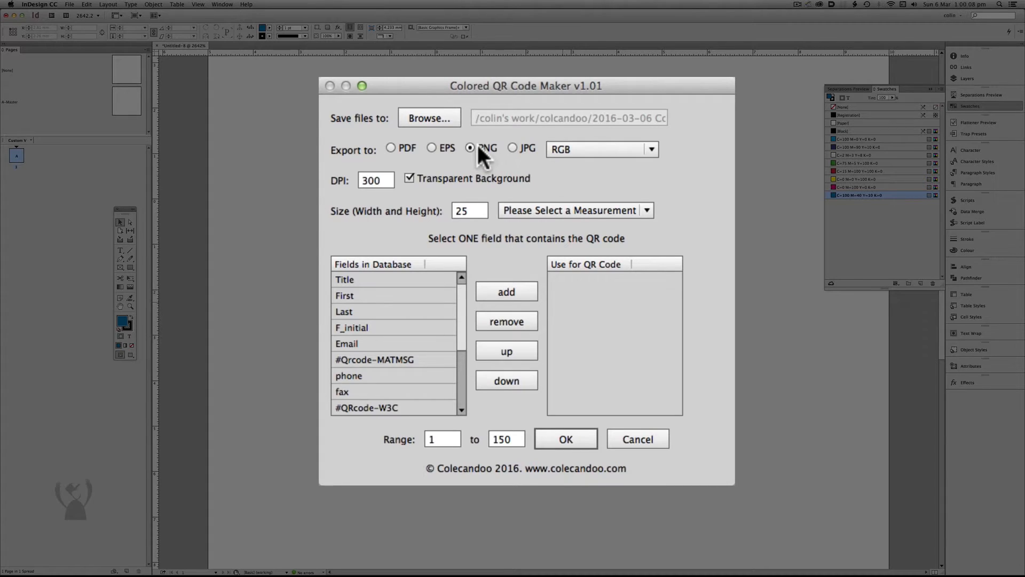
mouse_move(671, 158)
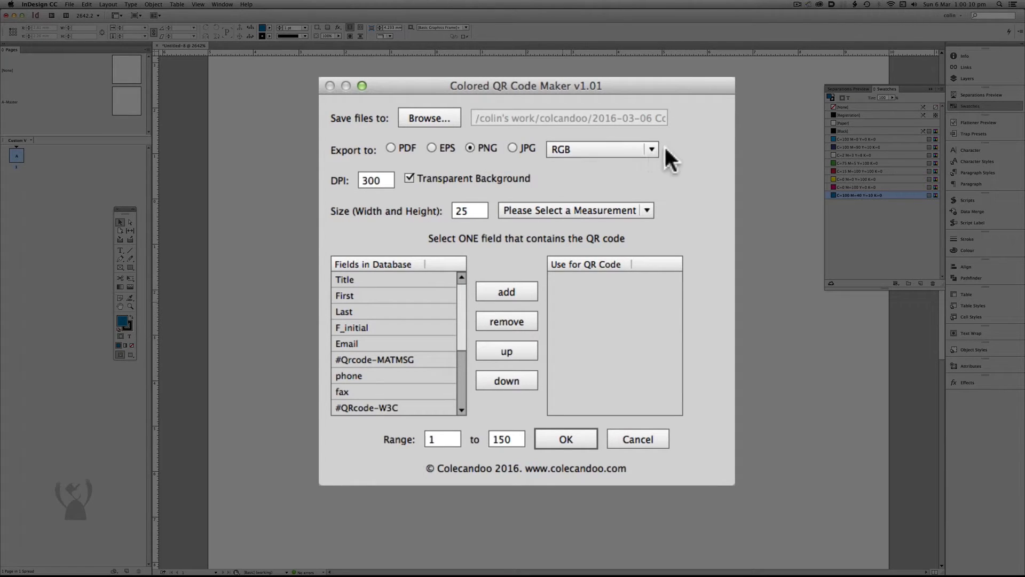
After checking colour modes for other formats, export as PDF with the High Quality Print preset
left_click(651, 149)
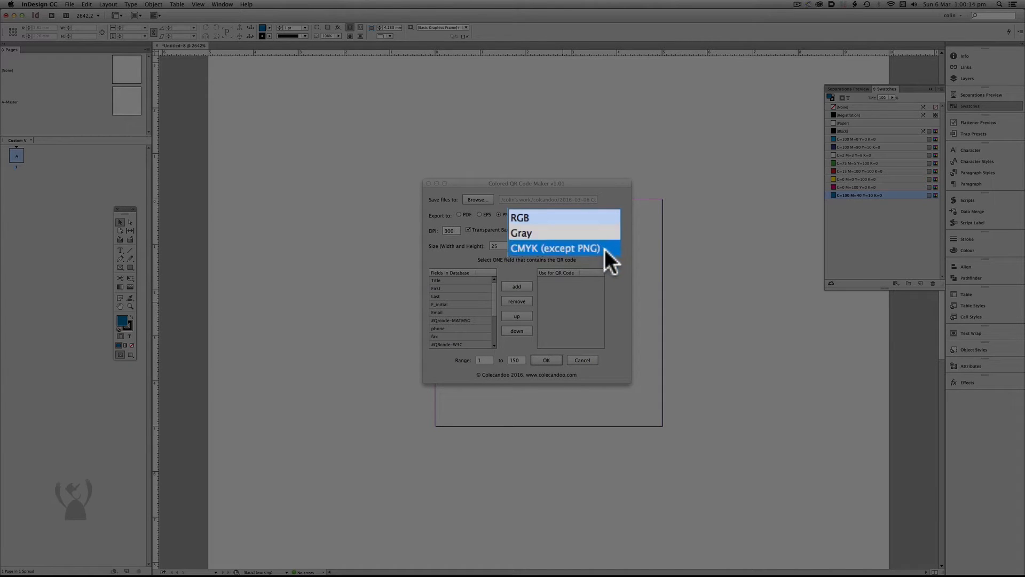
mouse_move(622, 259)
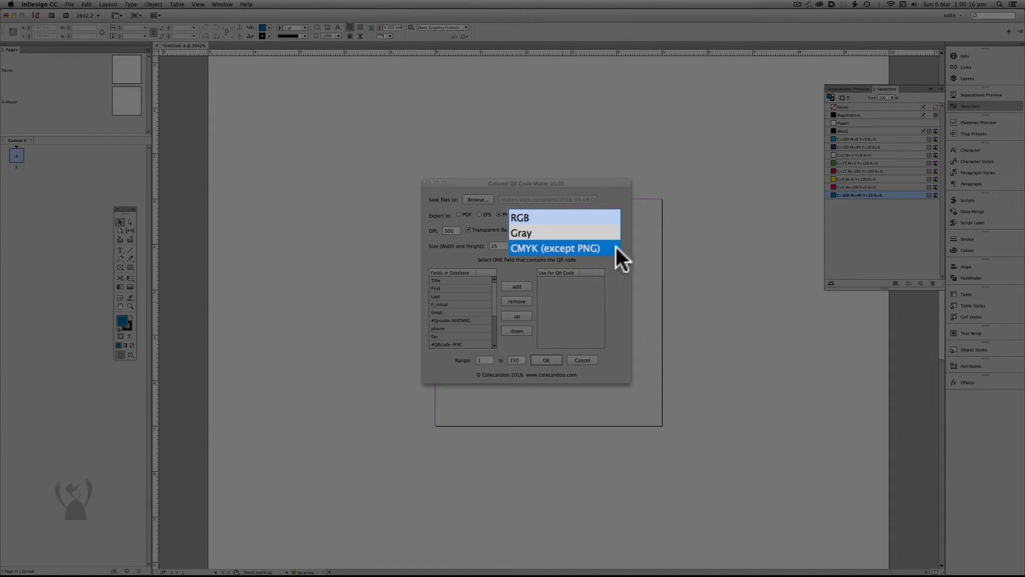
left_click(519, 217)
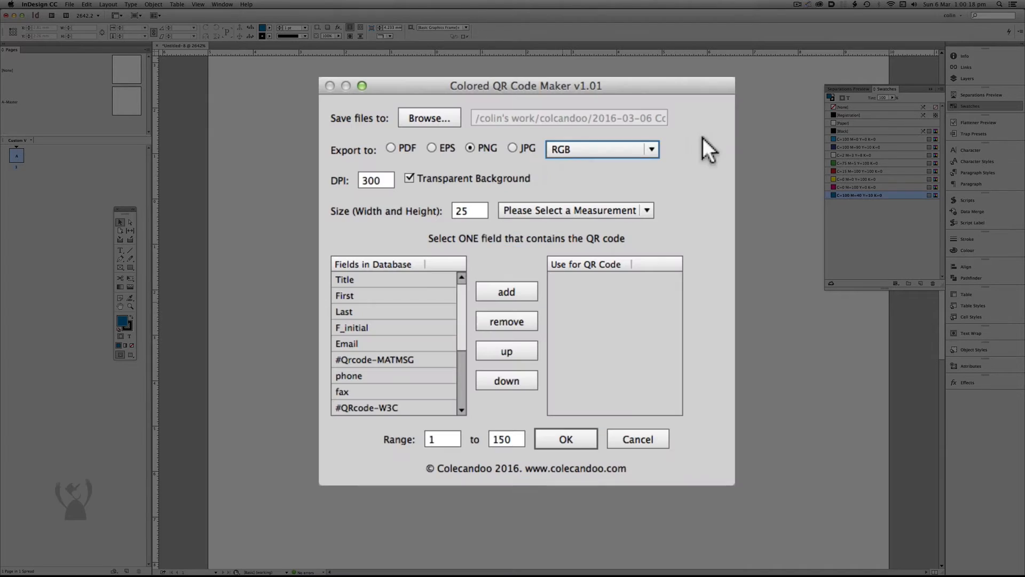
left_click(512, 147)
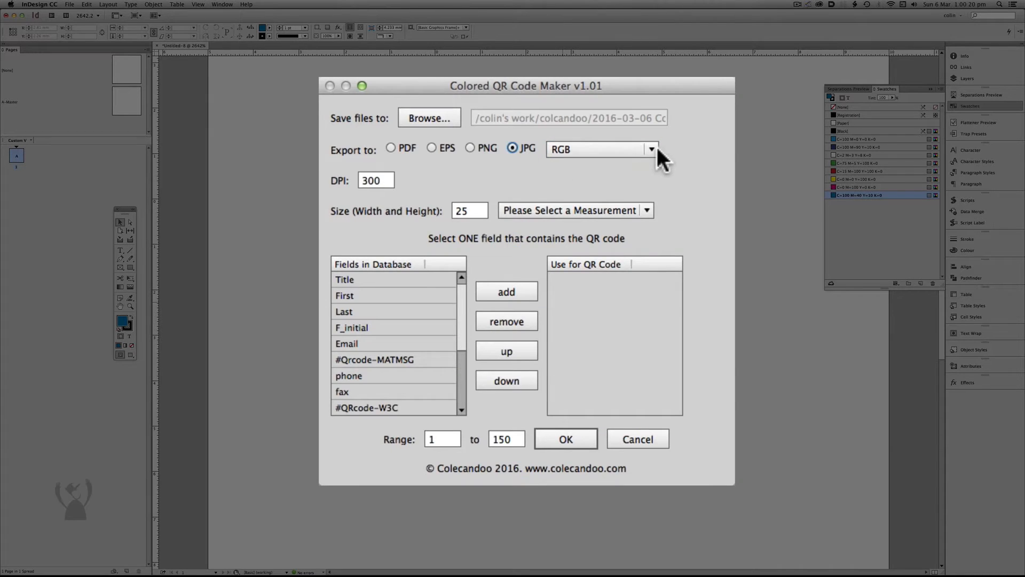
left_click(649, 149)
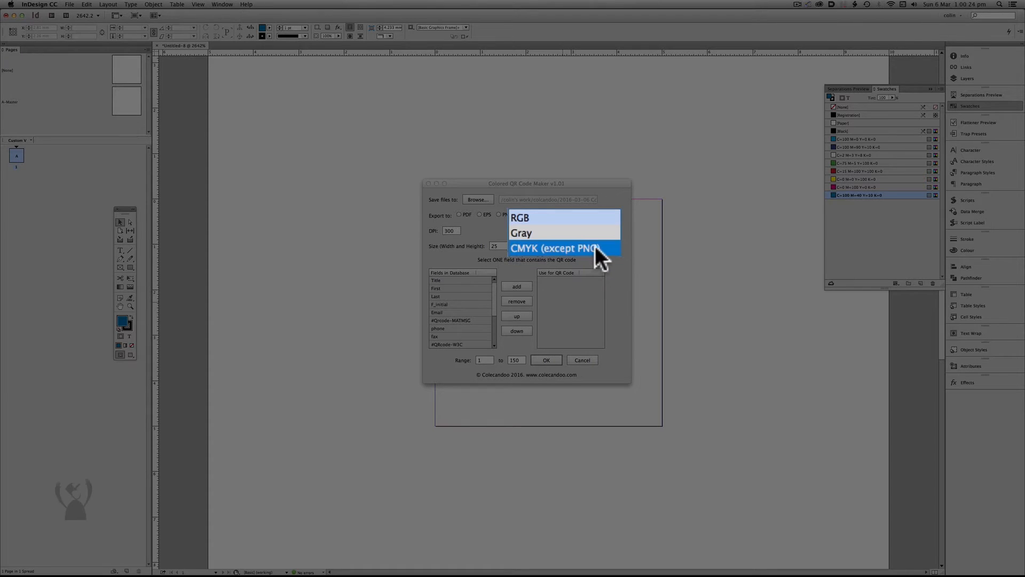
left_click(519, 216)
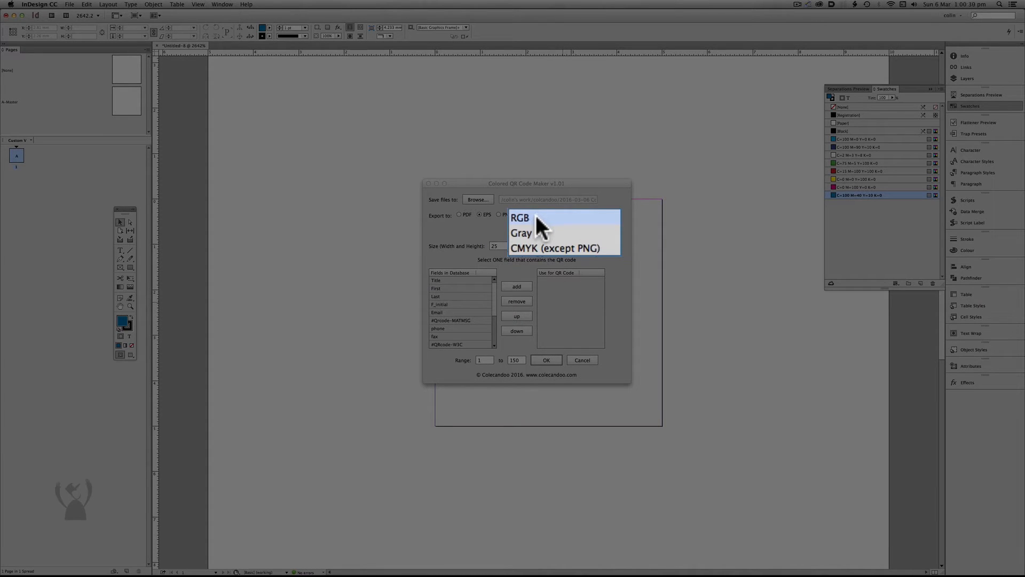
mouse_move(564, 249)
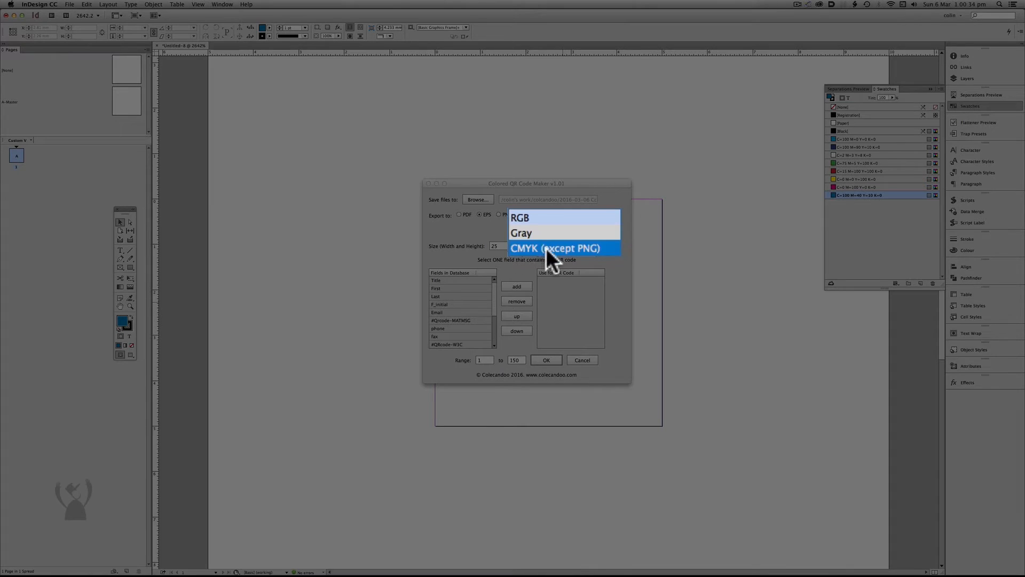
left_click(520, 216)
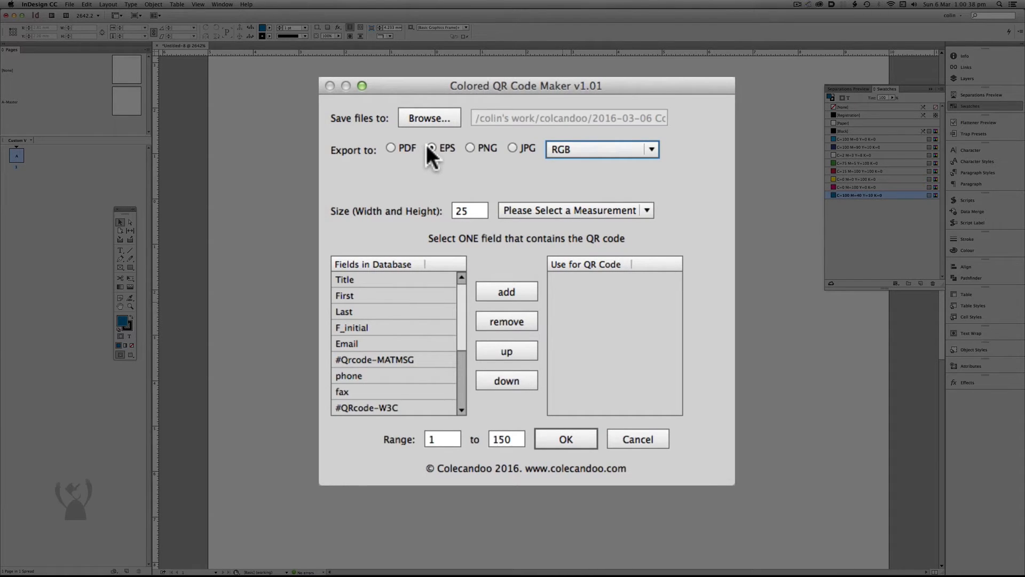
left_click(391, 147)
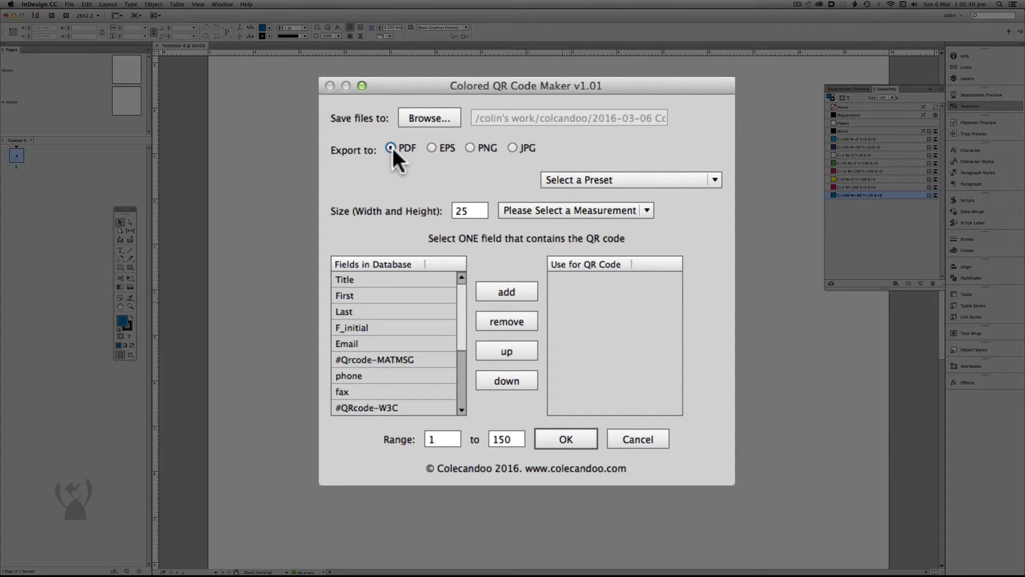
mouse_move(631, 179)
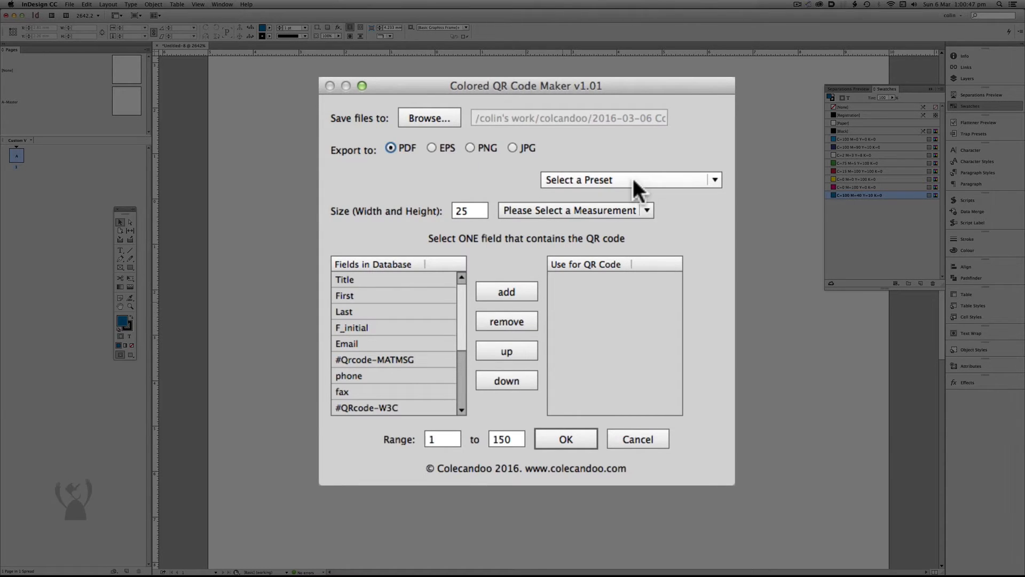
left_click(630, 180)
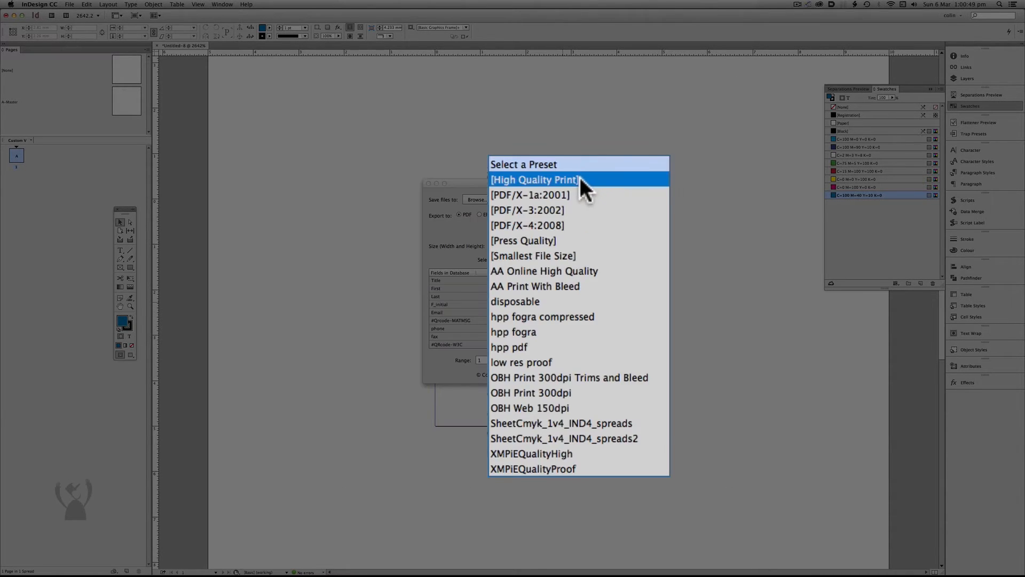
left_click(534, 180)
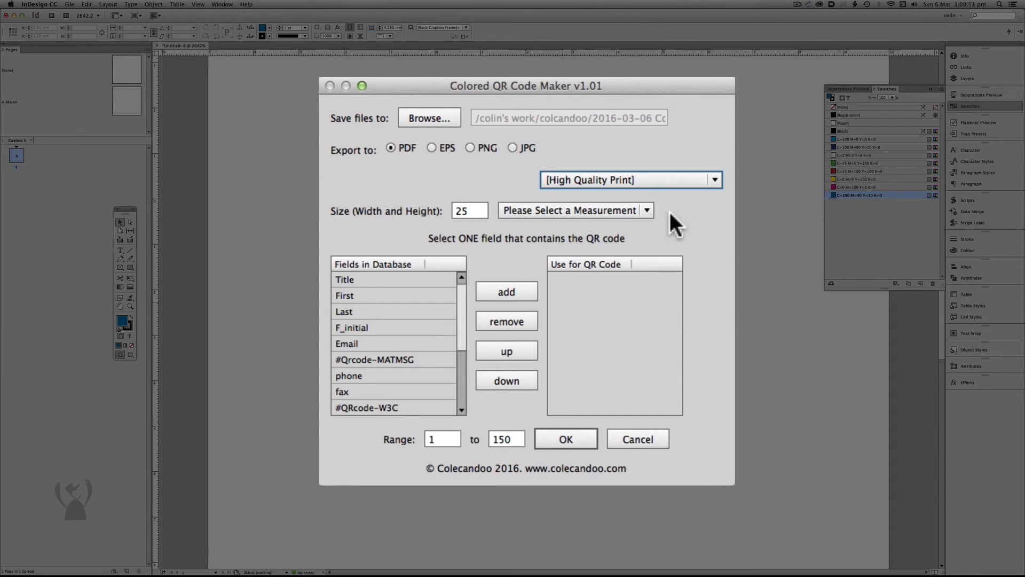
mouse_move(477, 217)
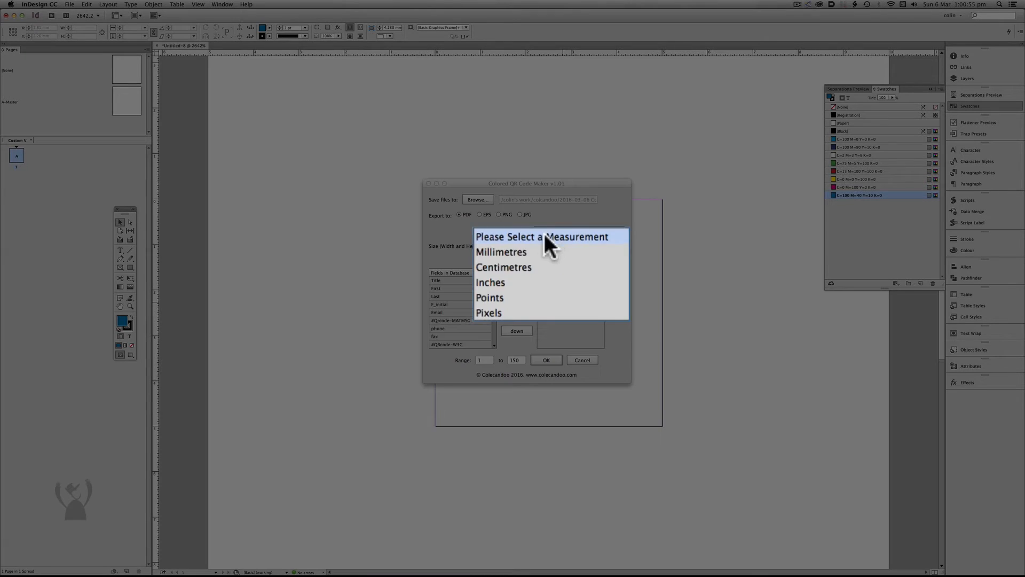
Size the codes in millimetres from the #Qrcode-MATMSG field and start generating them
left_click(502, 253)
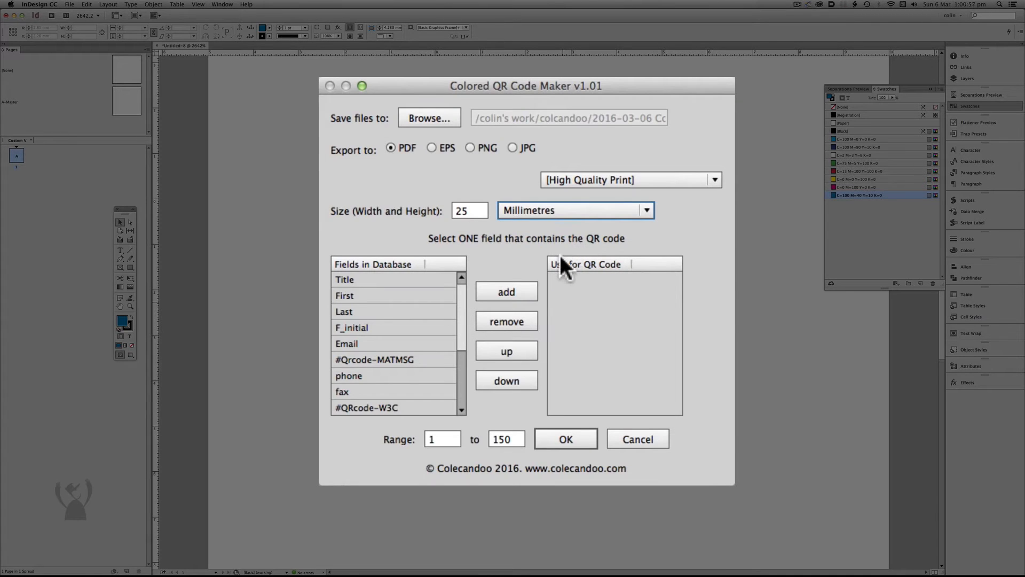
scroll("down", 3)
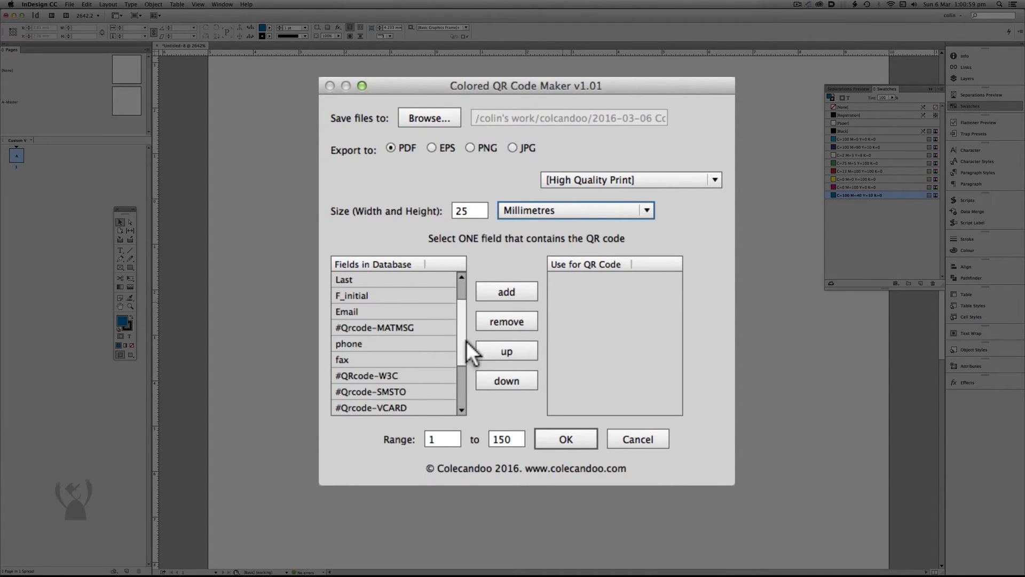
scroll("down", 3)
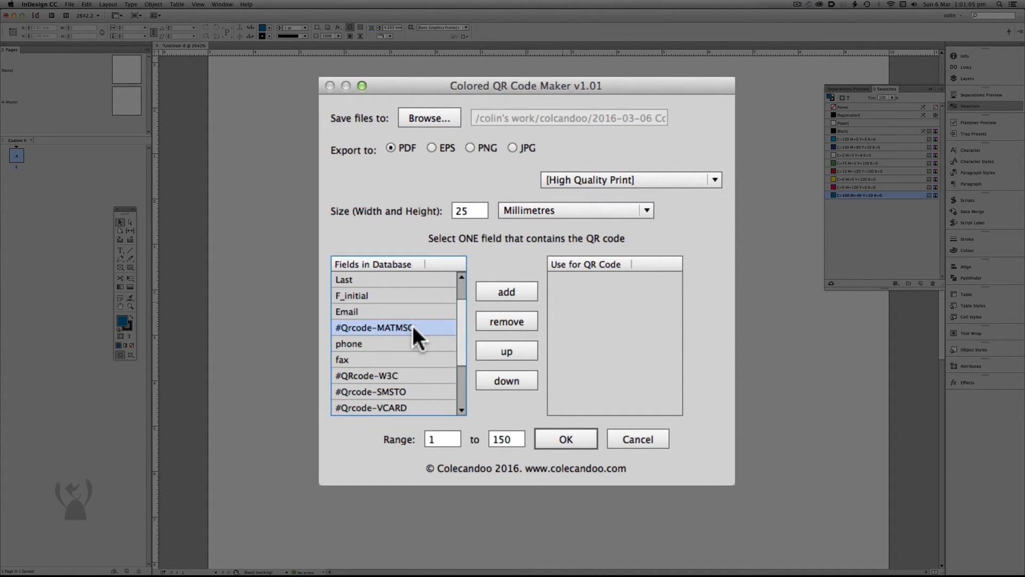
mouse_move(506, 291)
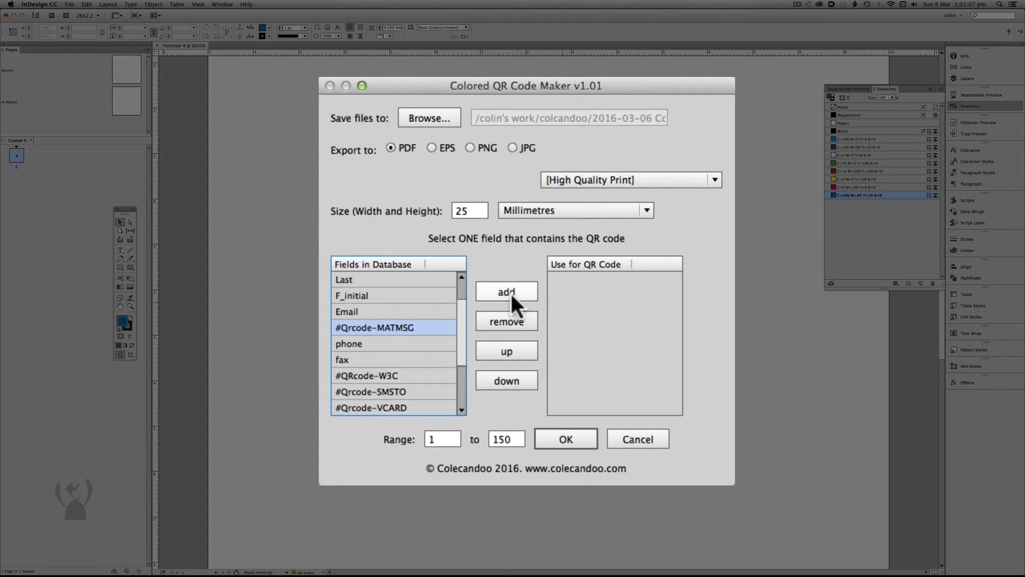
left_click(506, 291)
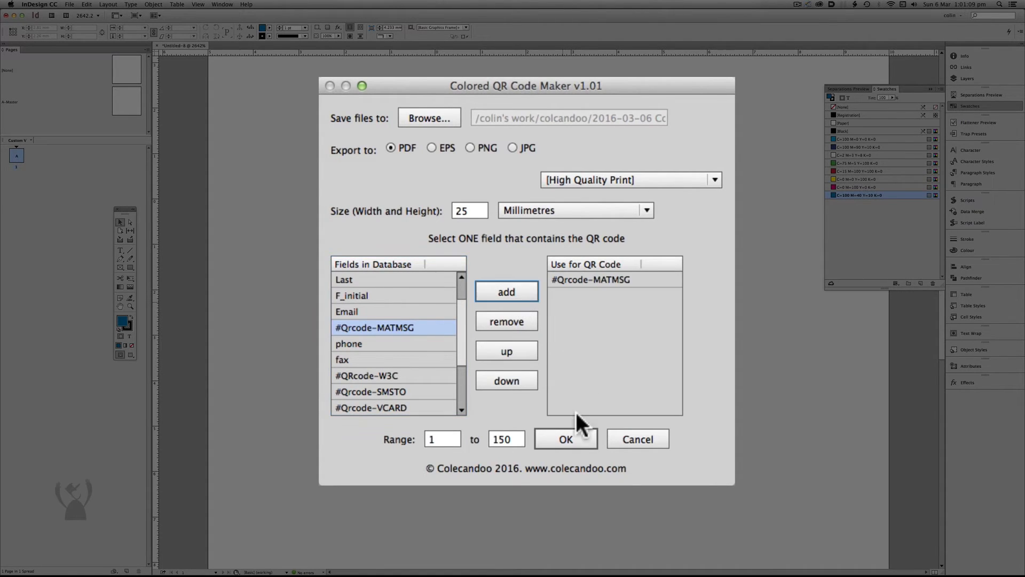
left_click(564, 439)
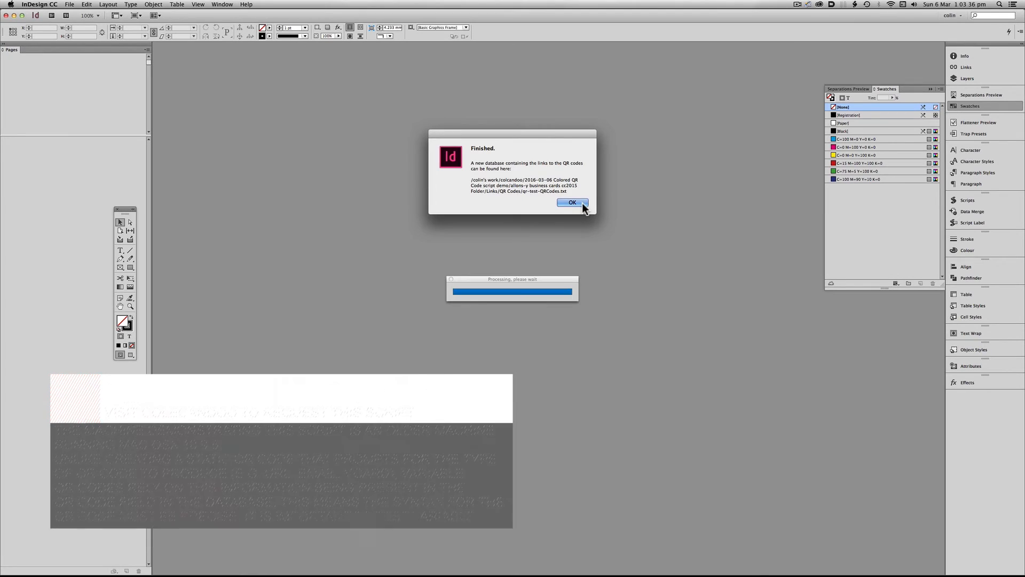
Dismiss the Finished message and reopen the business cards cc2015 test document from Open Recent
left_click(572, 202)
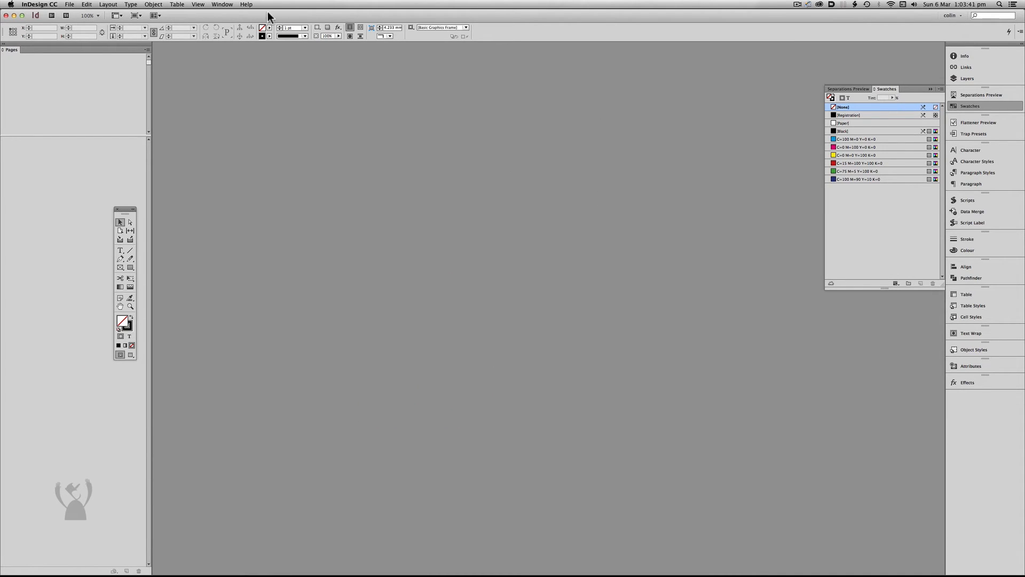
left_click(70, 4)
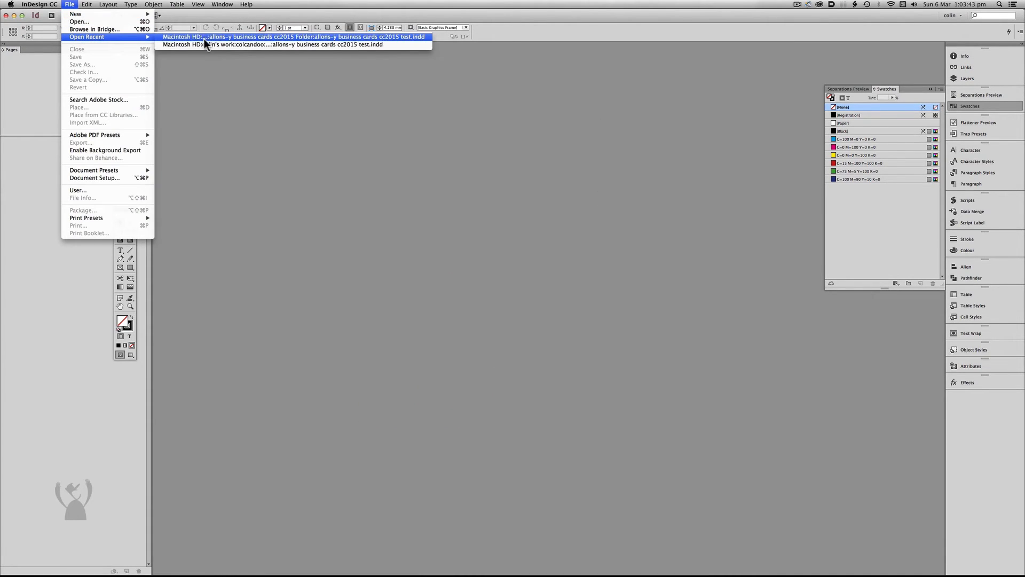
left_click(292, 36)
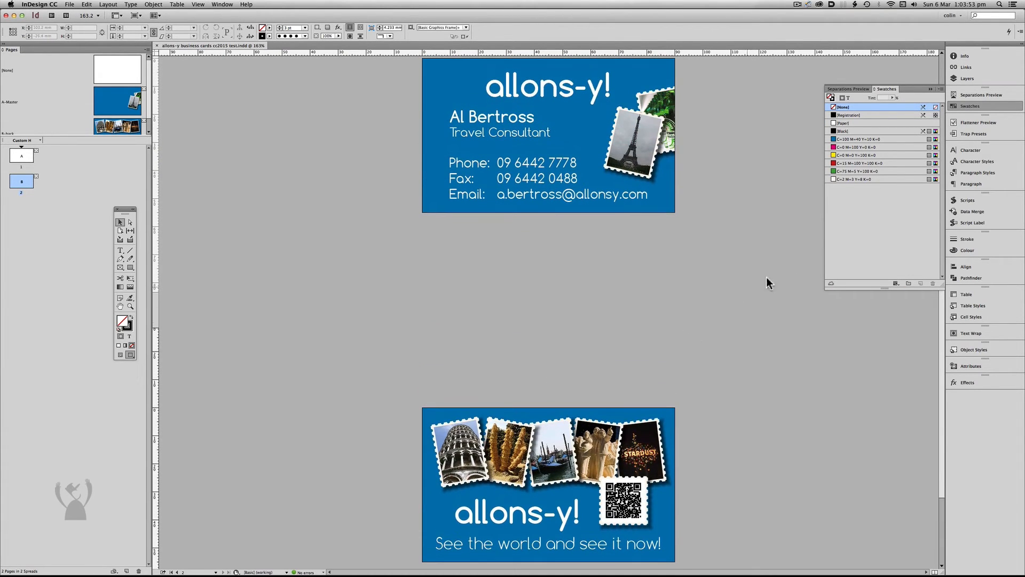
From the Data Merge panel choose Select Data Source and accept the change warning
left_click(972, 211)
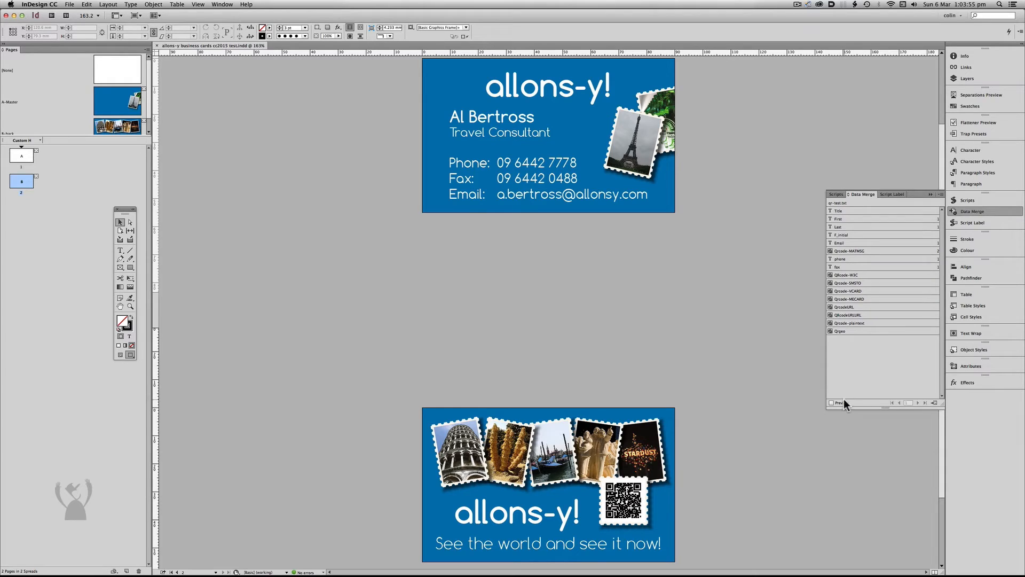
left_click(832, 403)
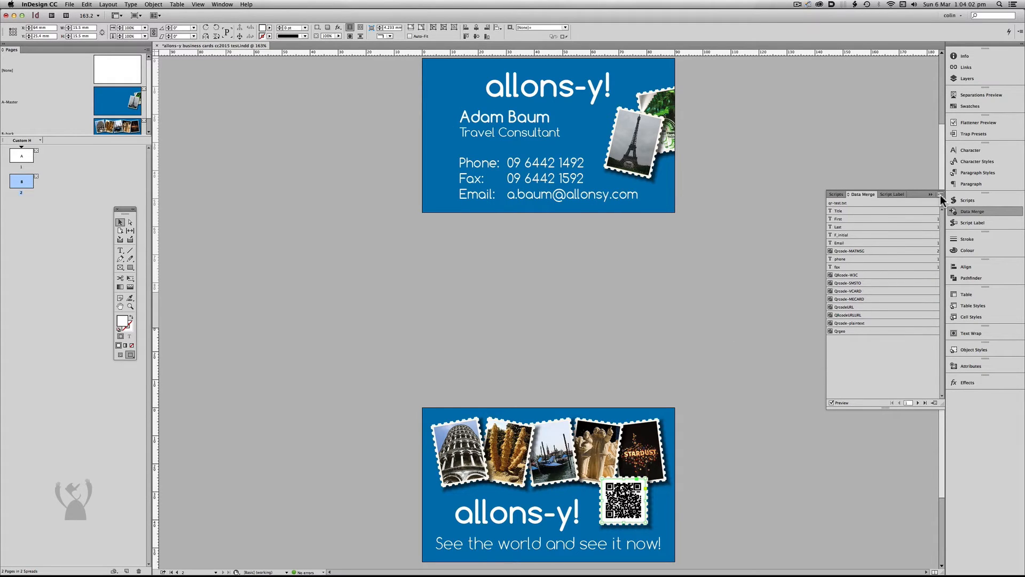
left_click(936, 194)
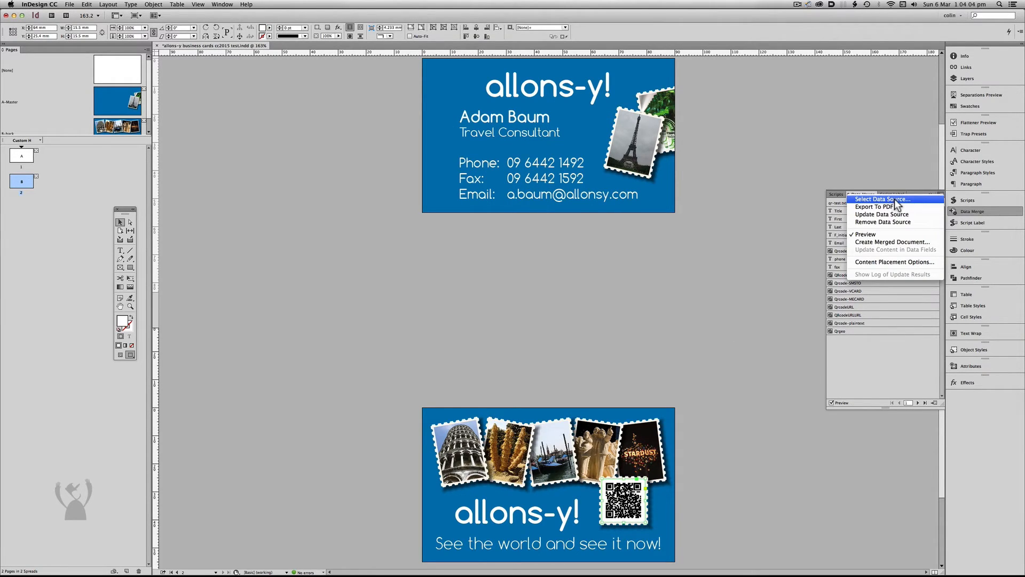
left_click(864, 199)
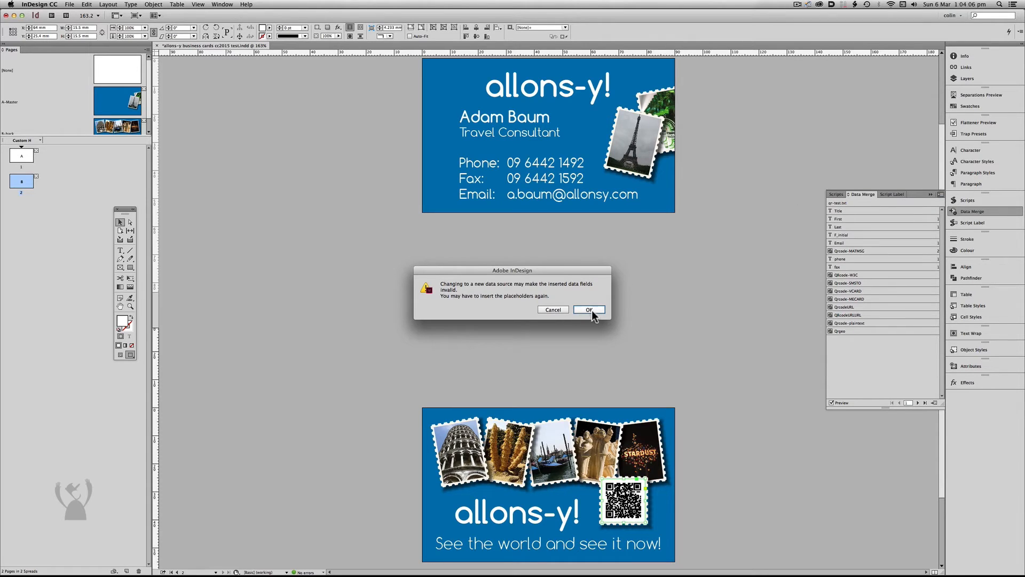
left_click(588, 310)
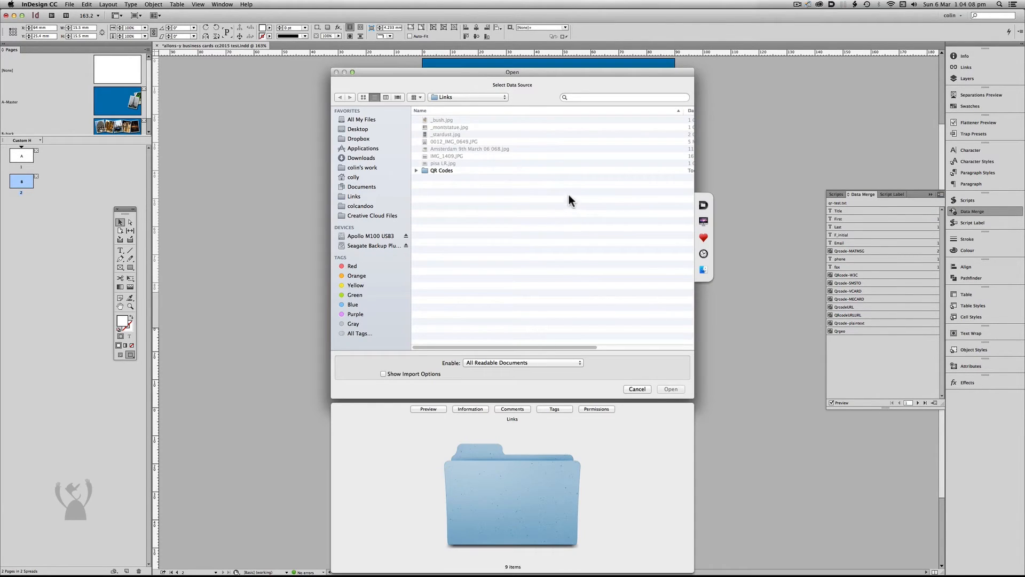
Load qr-test-QRCodes.txt from the QR Codes folder as merge data and preview records
left_click(442, 170)
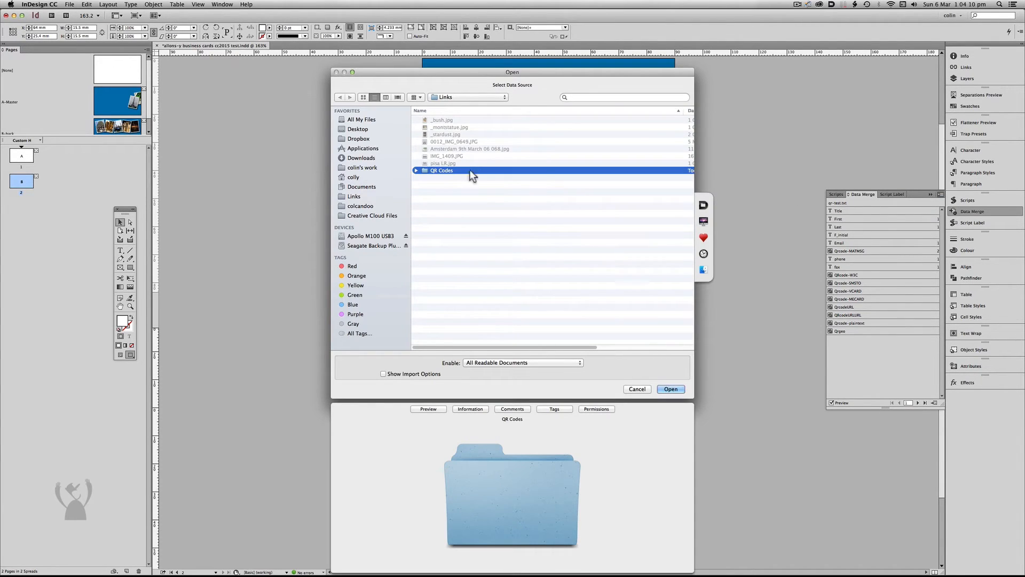
double_click(442, 170)
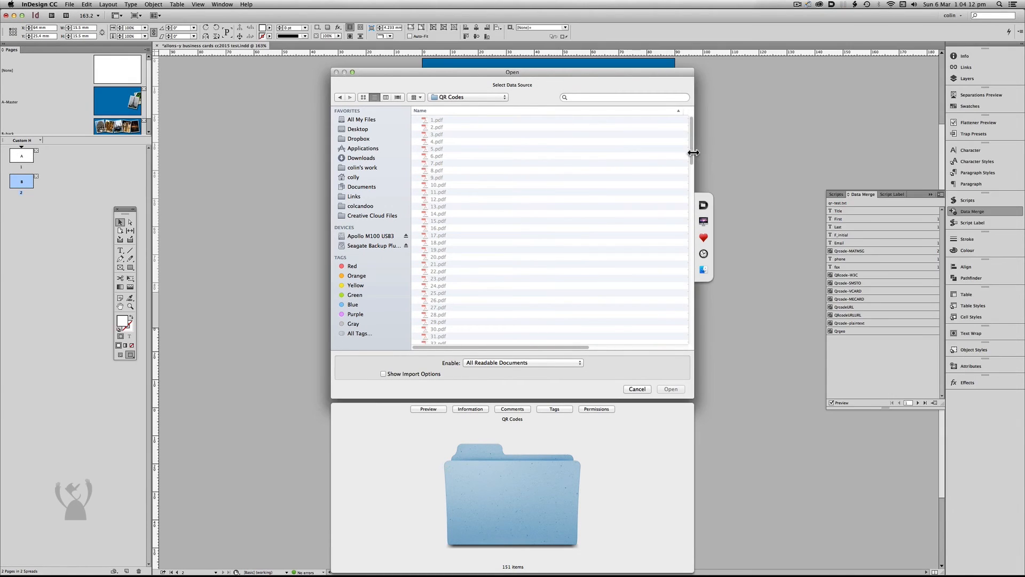
scroll("down", 3)
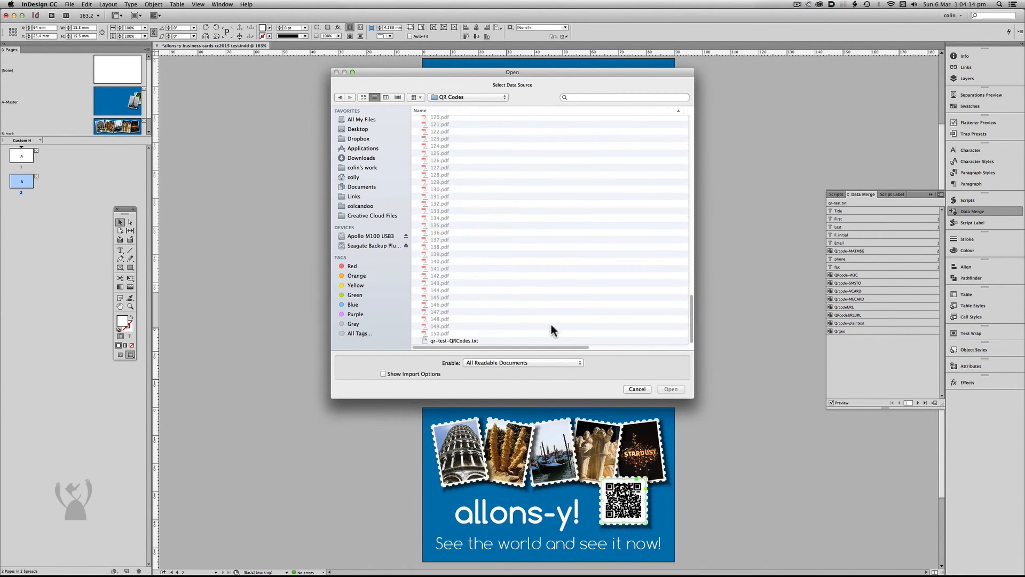
left_click(454, 340)
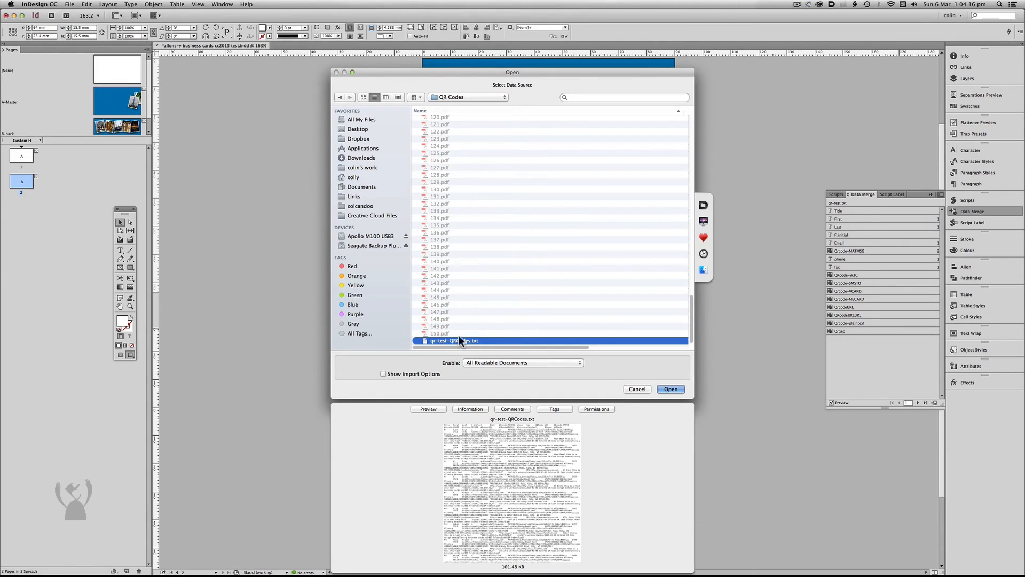
mouse_move(524, 345)
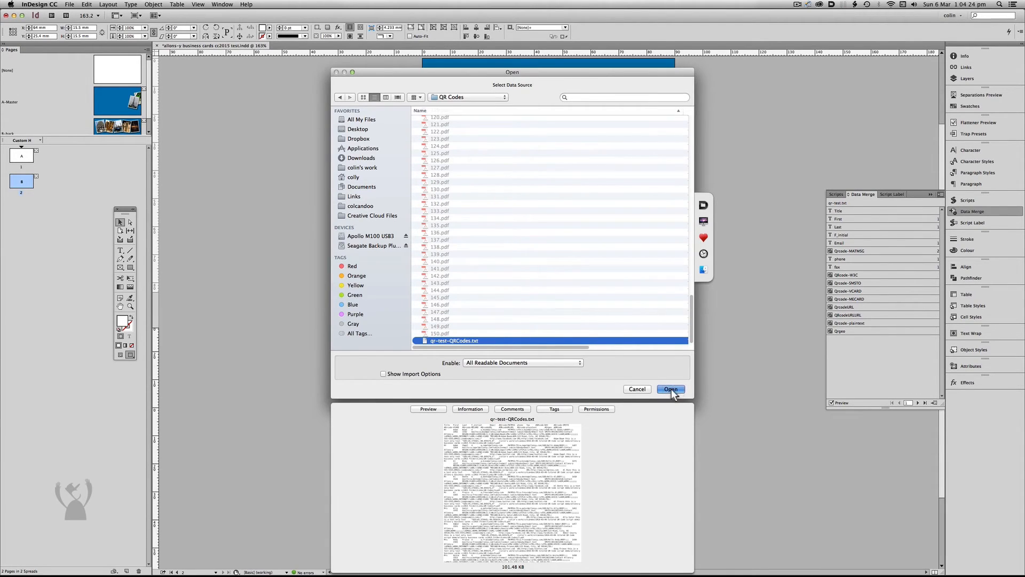
left_click(670, 389)
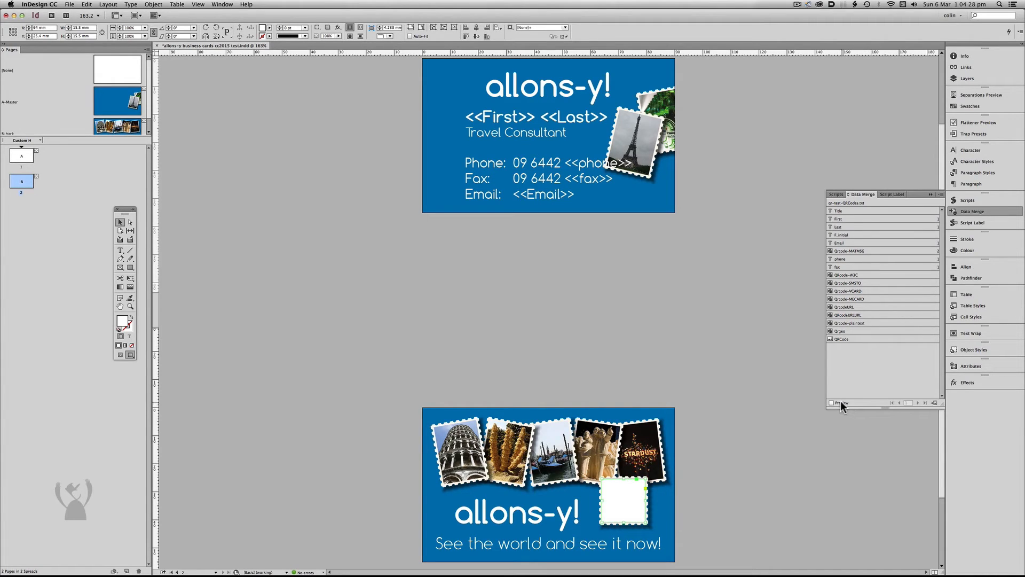
left_click(832, 402)
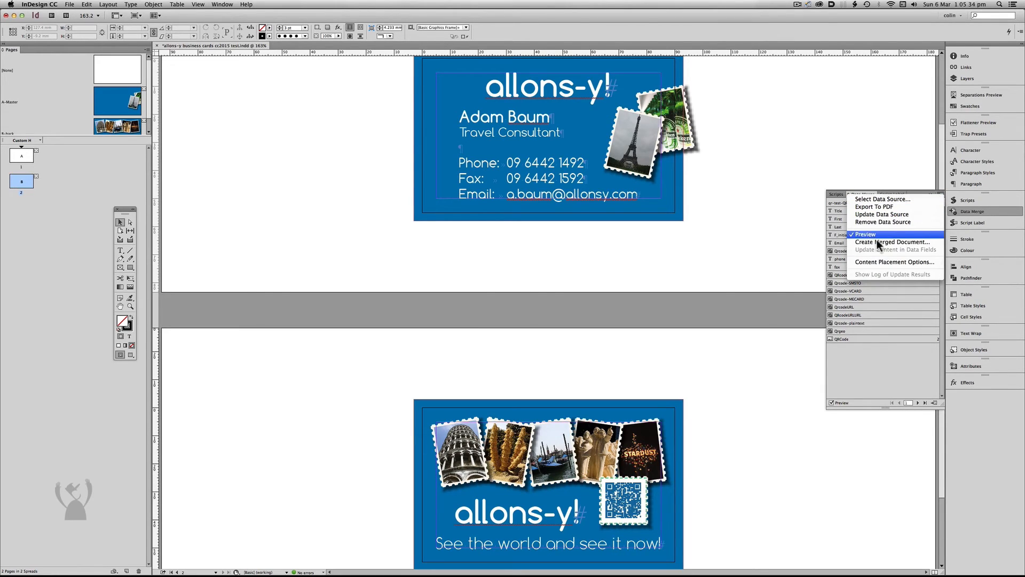
Check the Content Placement Options, then place the 150.pdf QR code into the stamp frame
left_click(895, 262)
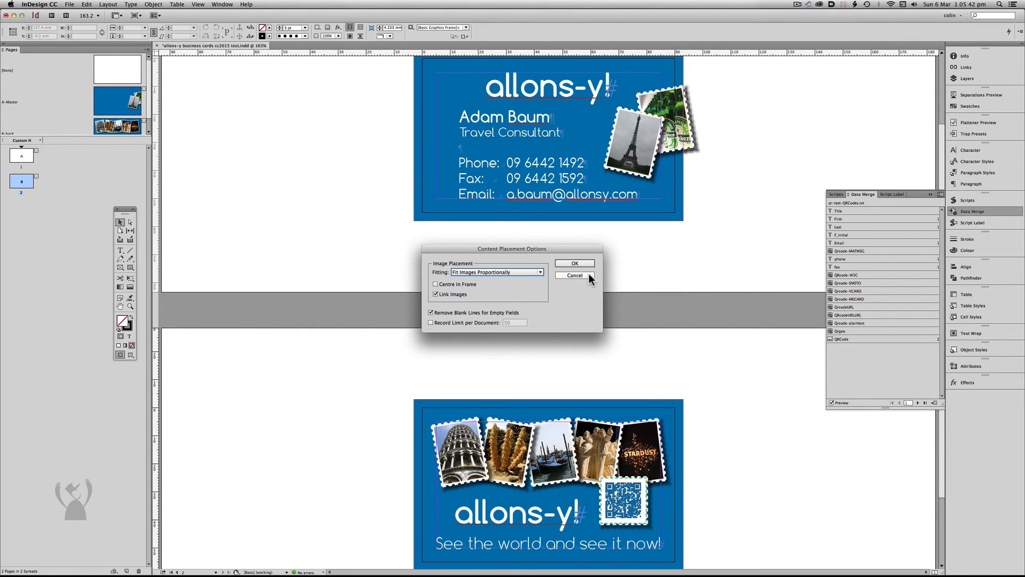
left_click(572, 276)
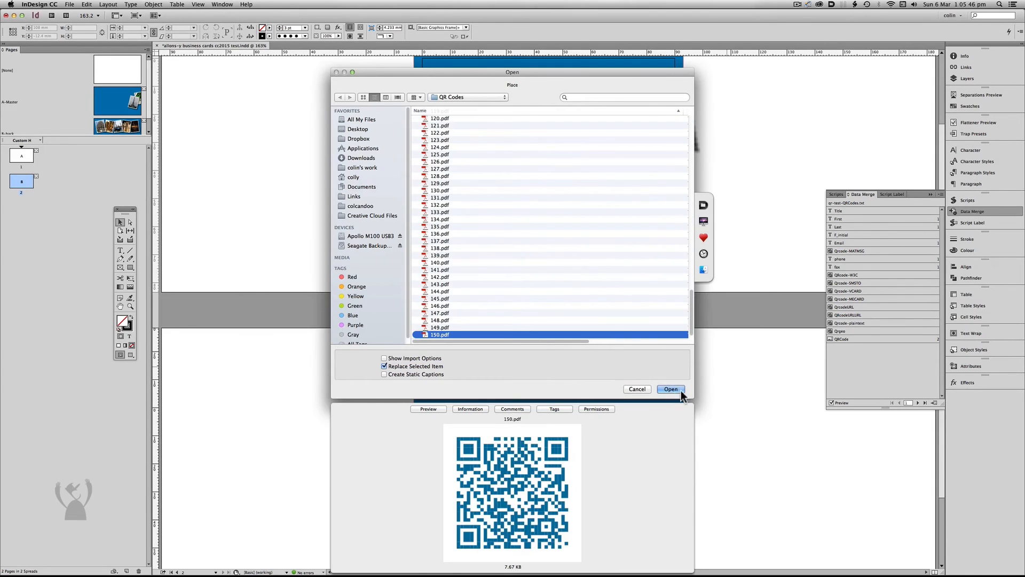
left_click(668, 389)
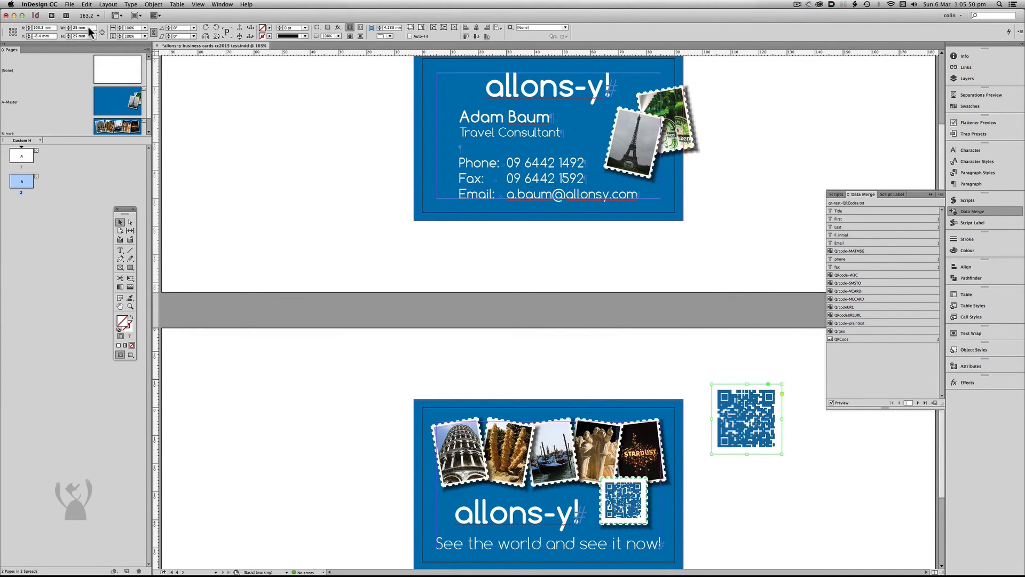
mouse_move(92, 40)
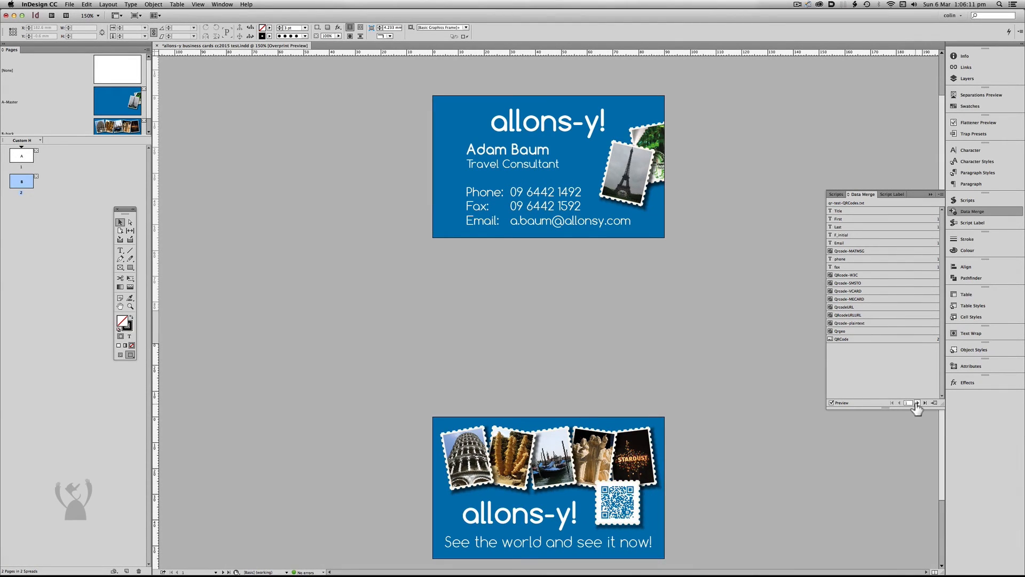
Step through several records to see each card back's blue QR code, viewed enlarged
left_click(916, 403)
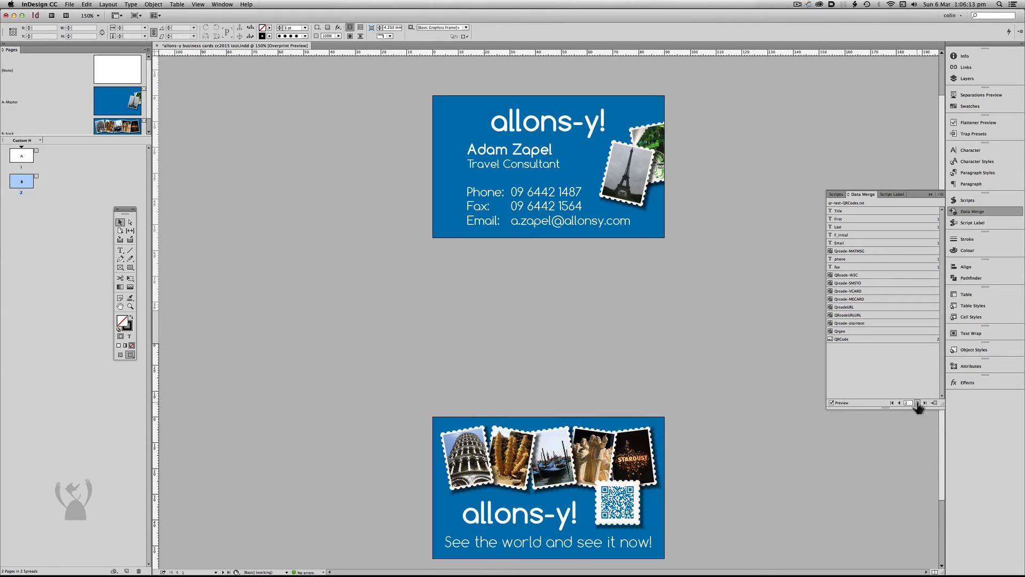
left_click(925, 402)
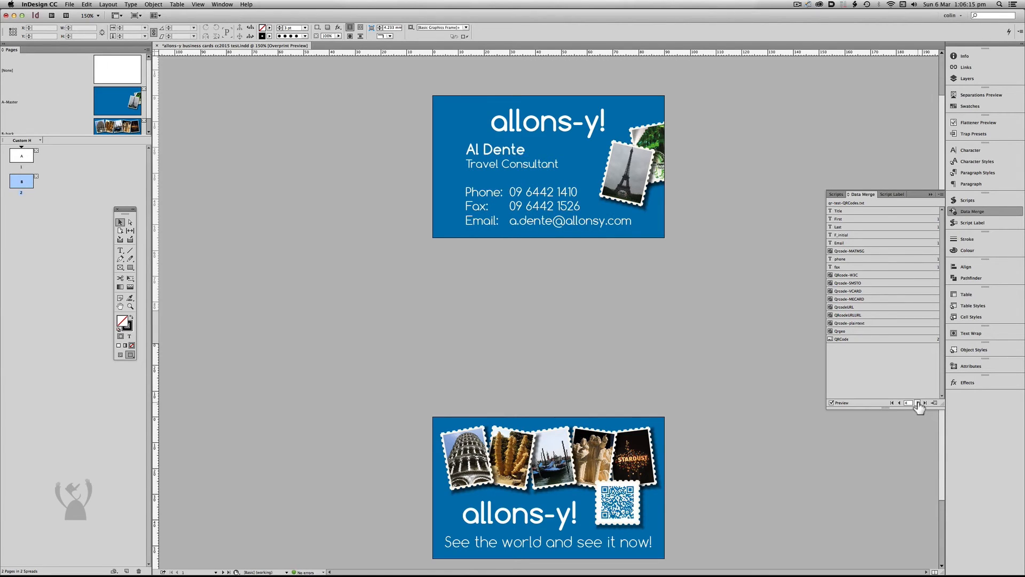
left_click(918, 403)
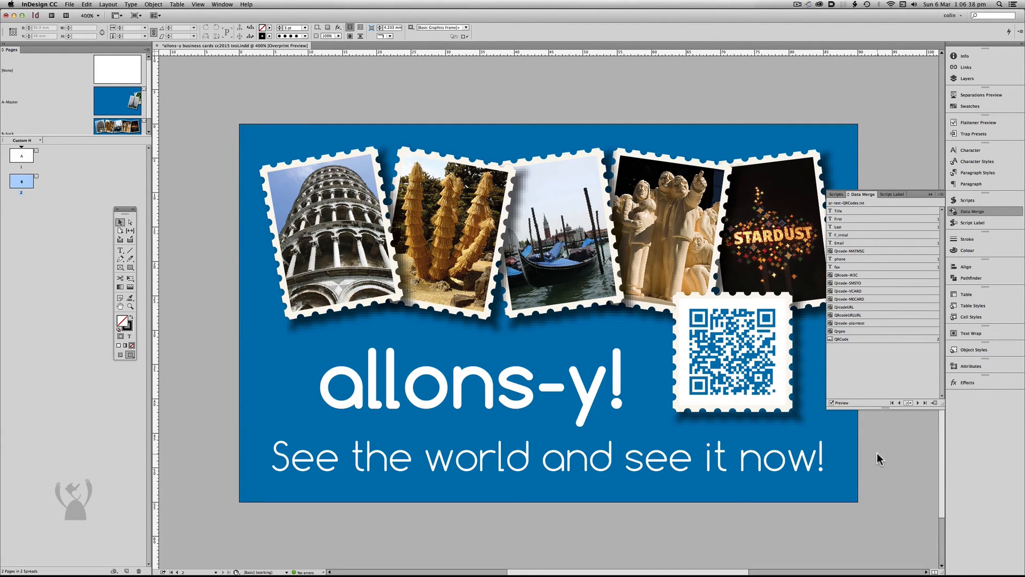
left_click(733, 353)
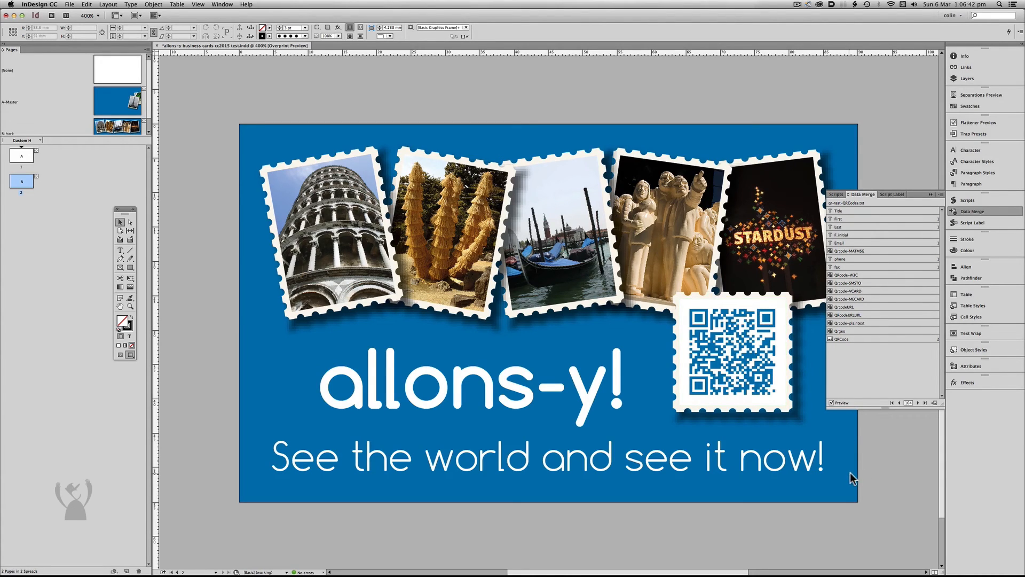
mouse_move(822, 359)
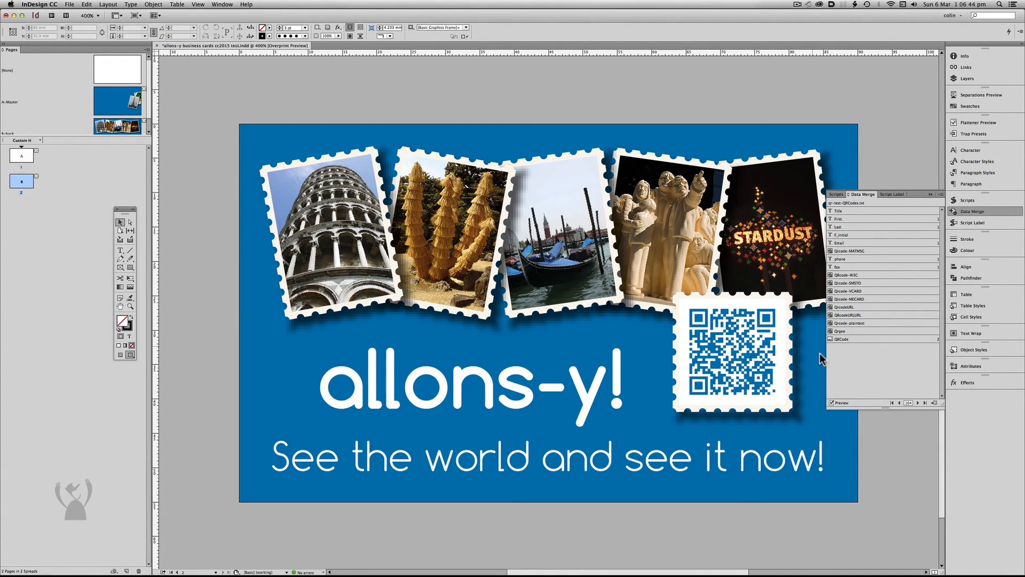
mouse_move(842, 257)
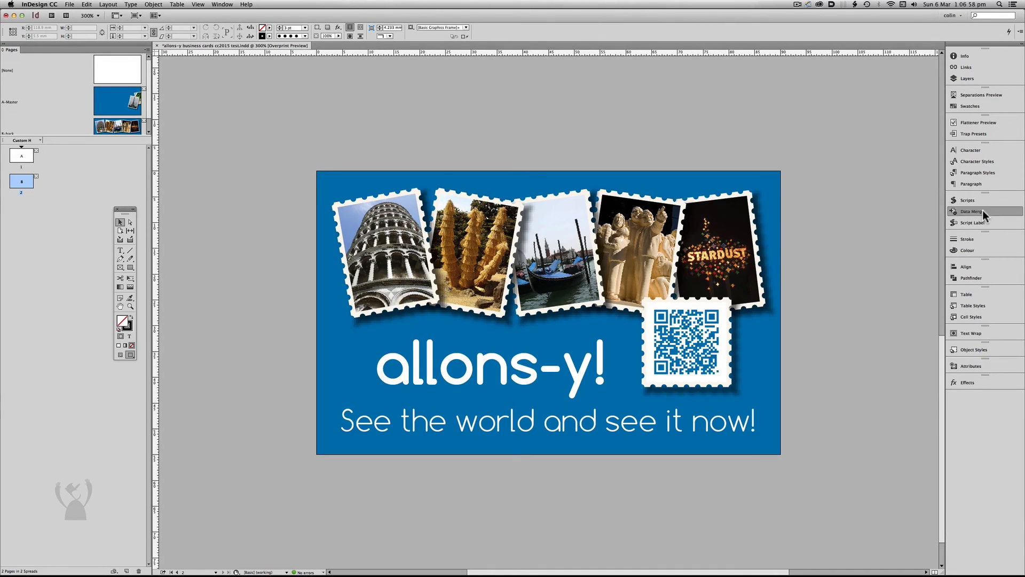
left_click(974, 210)
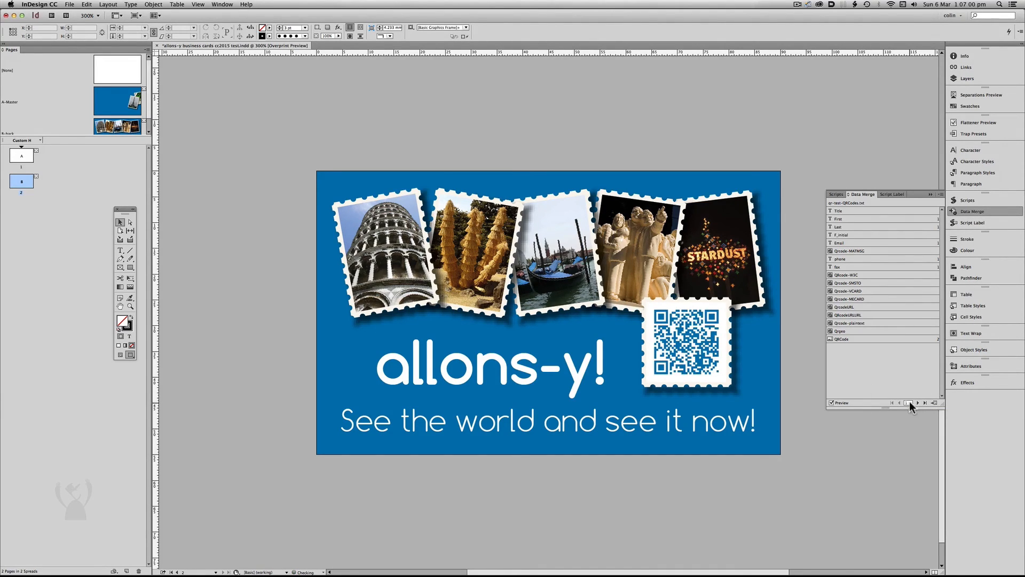